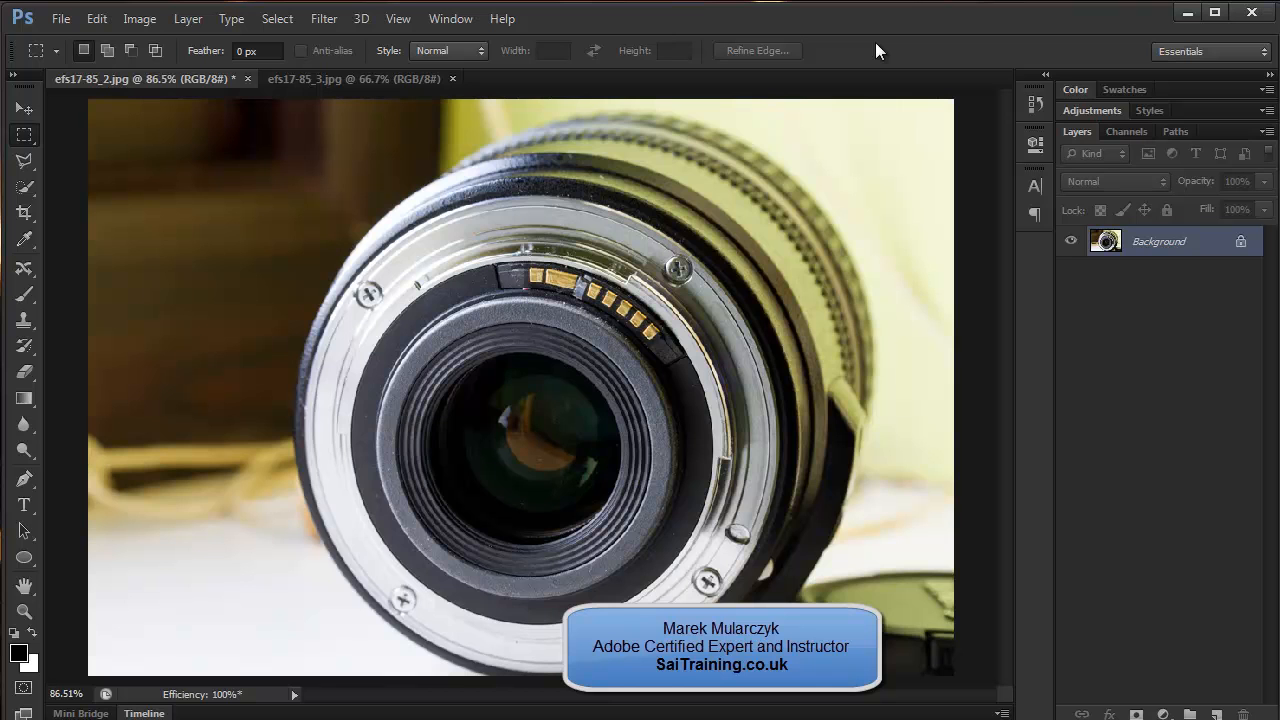
mouse_move(865, 53)
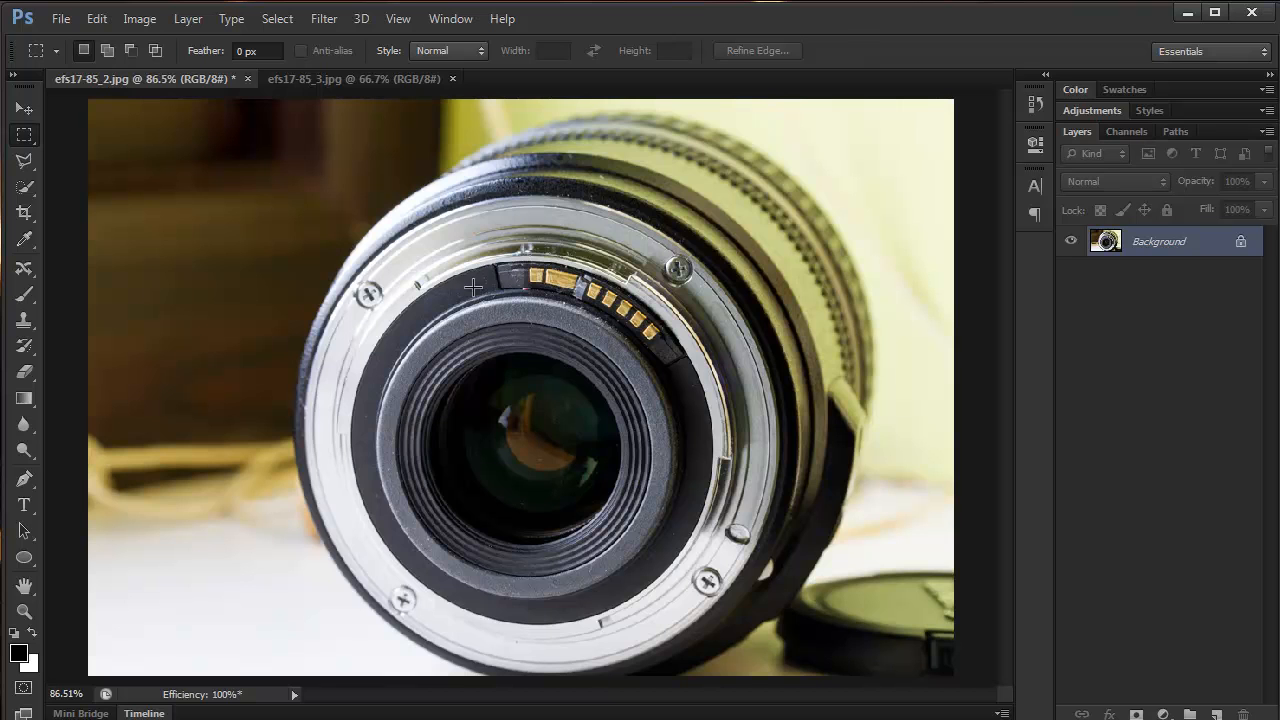
mouse_move(660, 484)
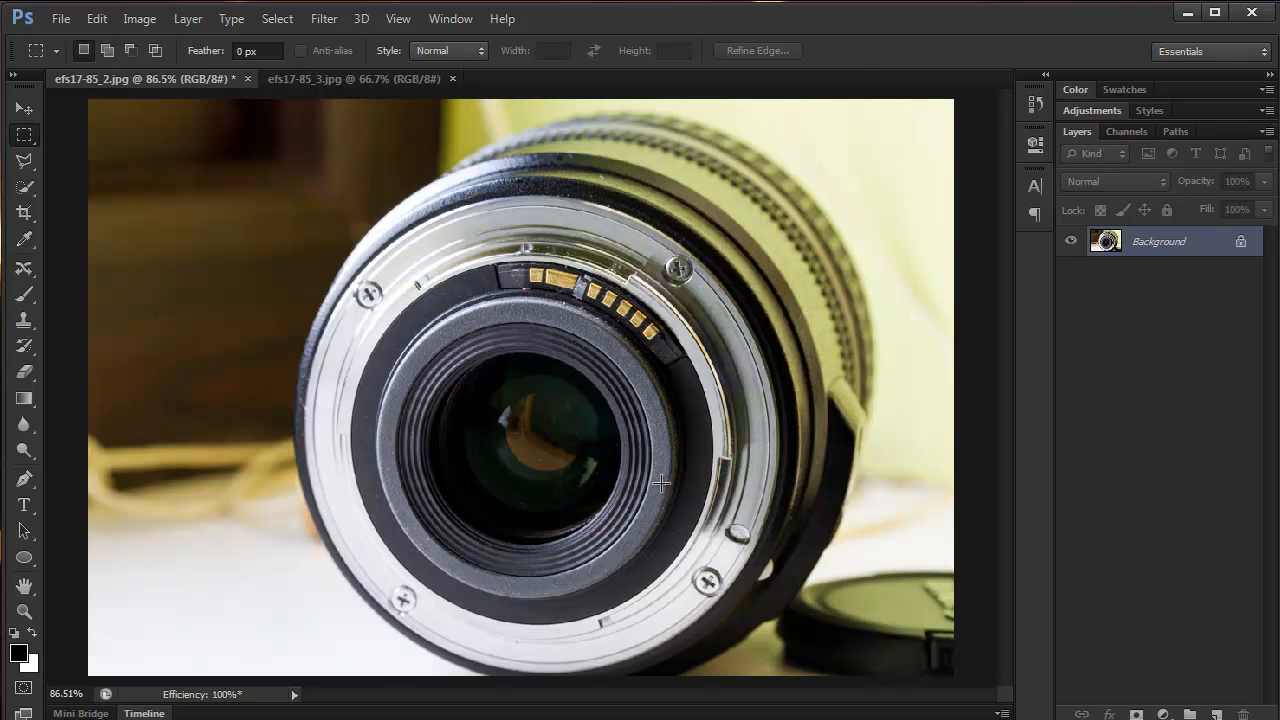
mouse_move(510, 340)
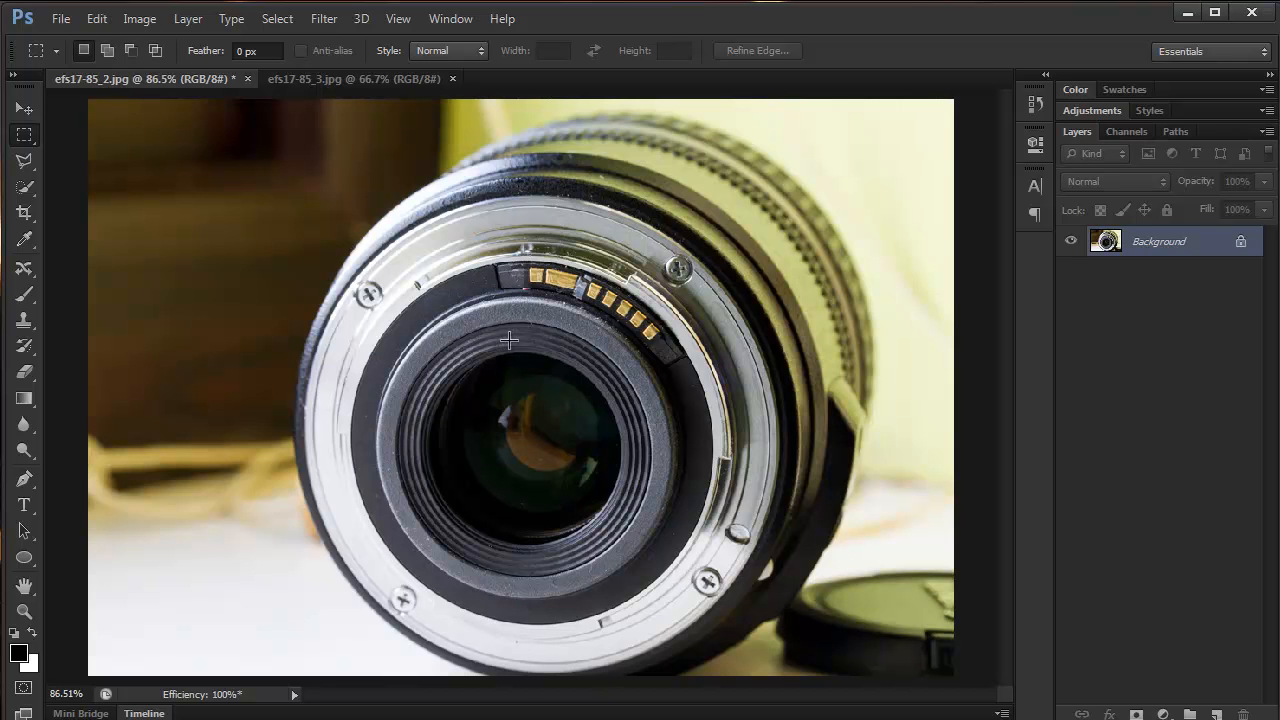
mouse_move(513, 337)
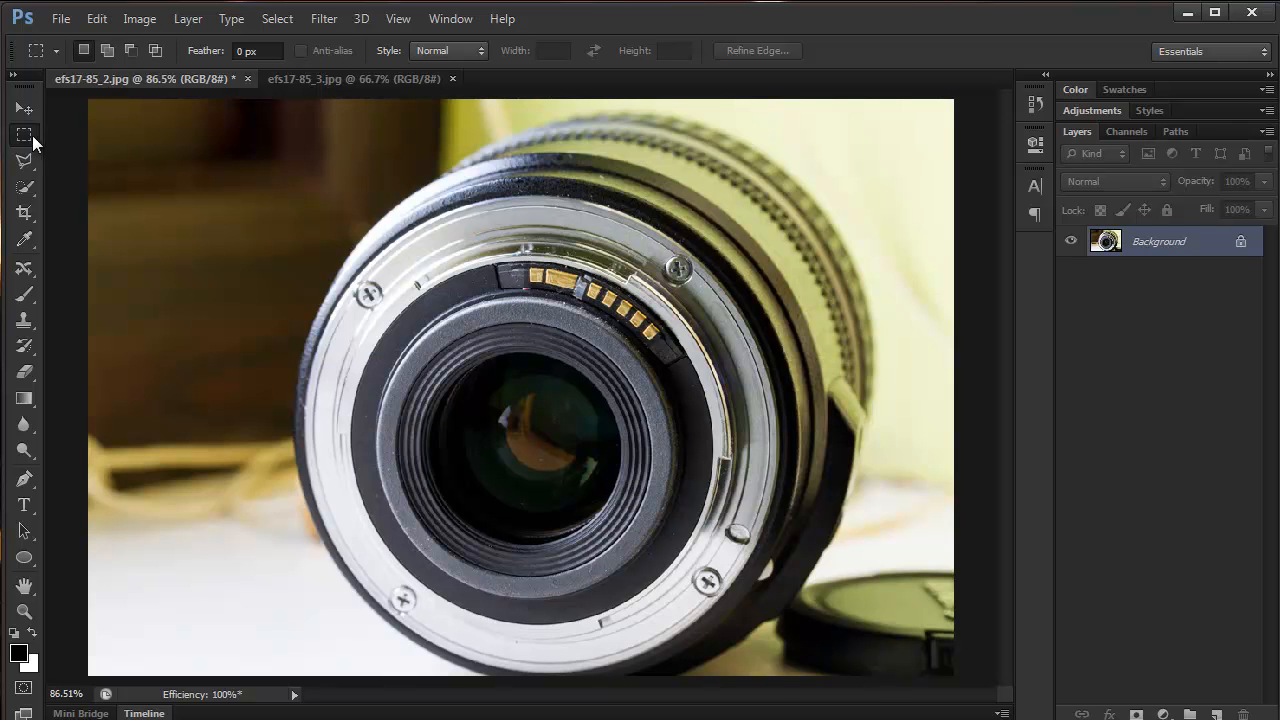
Draw a first rectangular marquee over the lens opening, then discard it
right_click(24, 134)
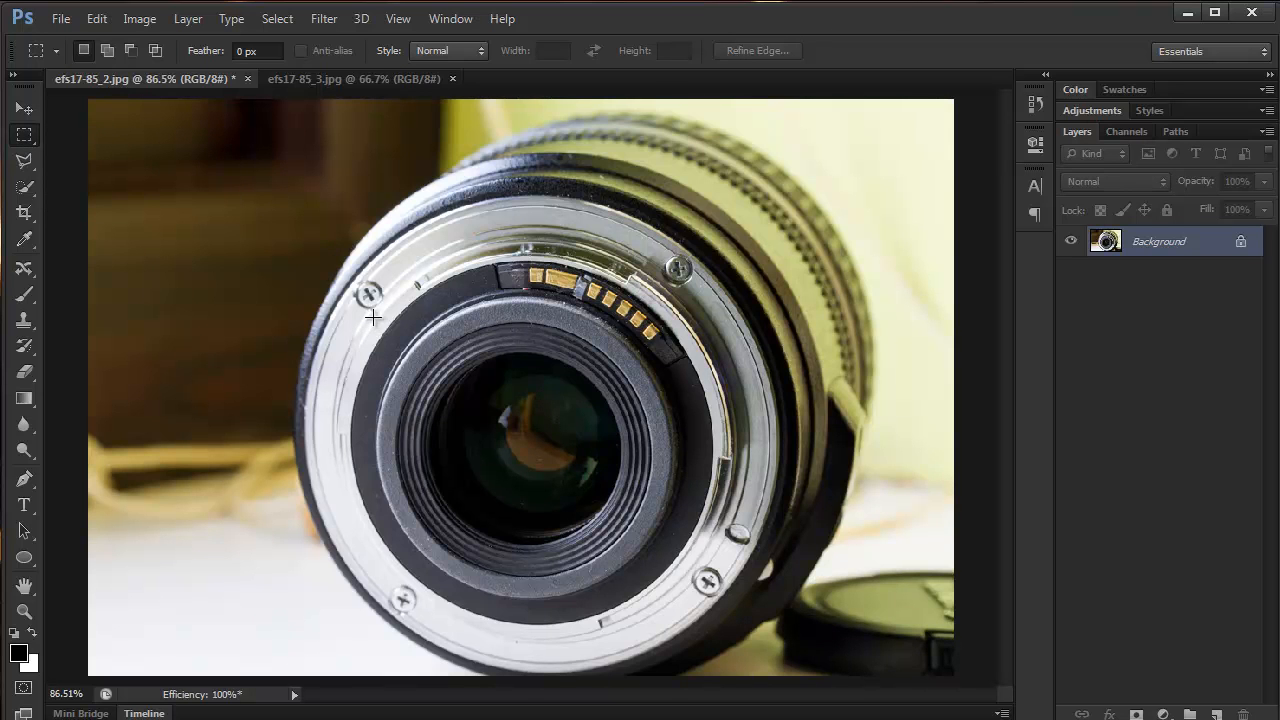
drag(368, 318, 585, 502)
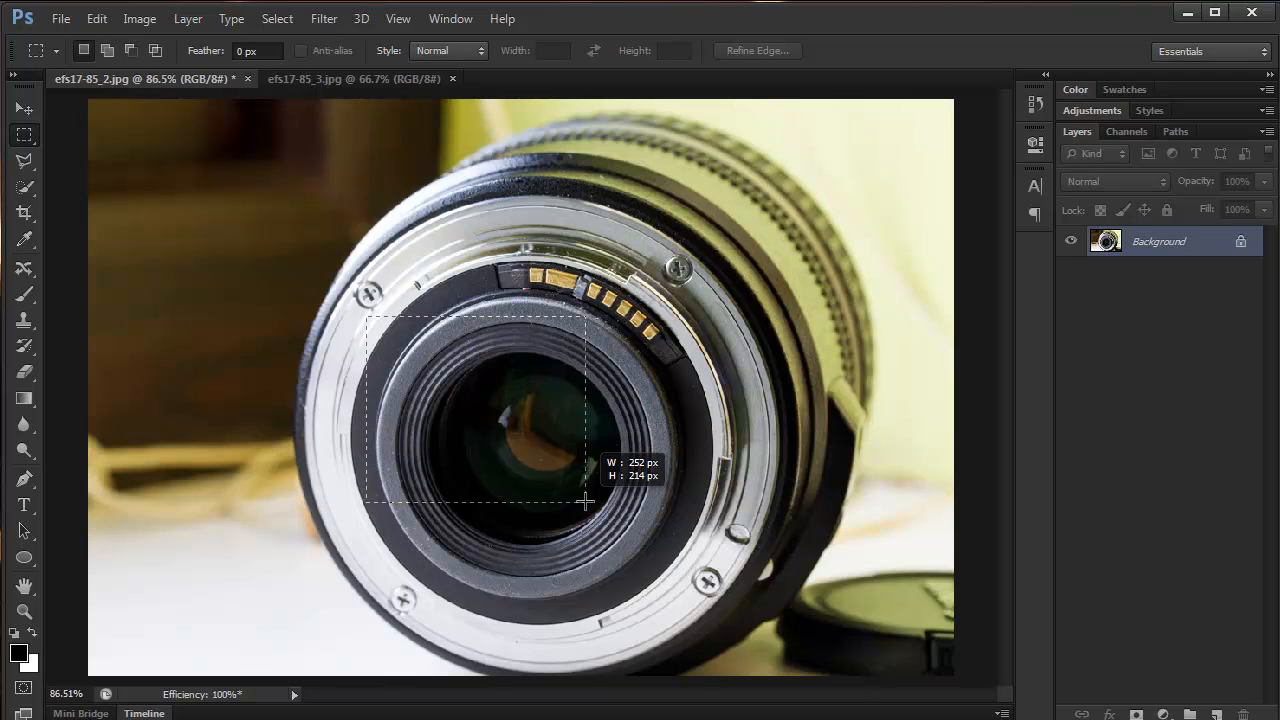
drag(585, 500, 625, 535)
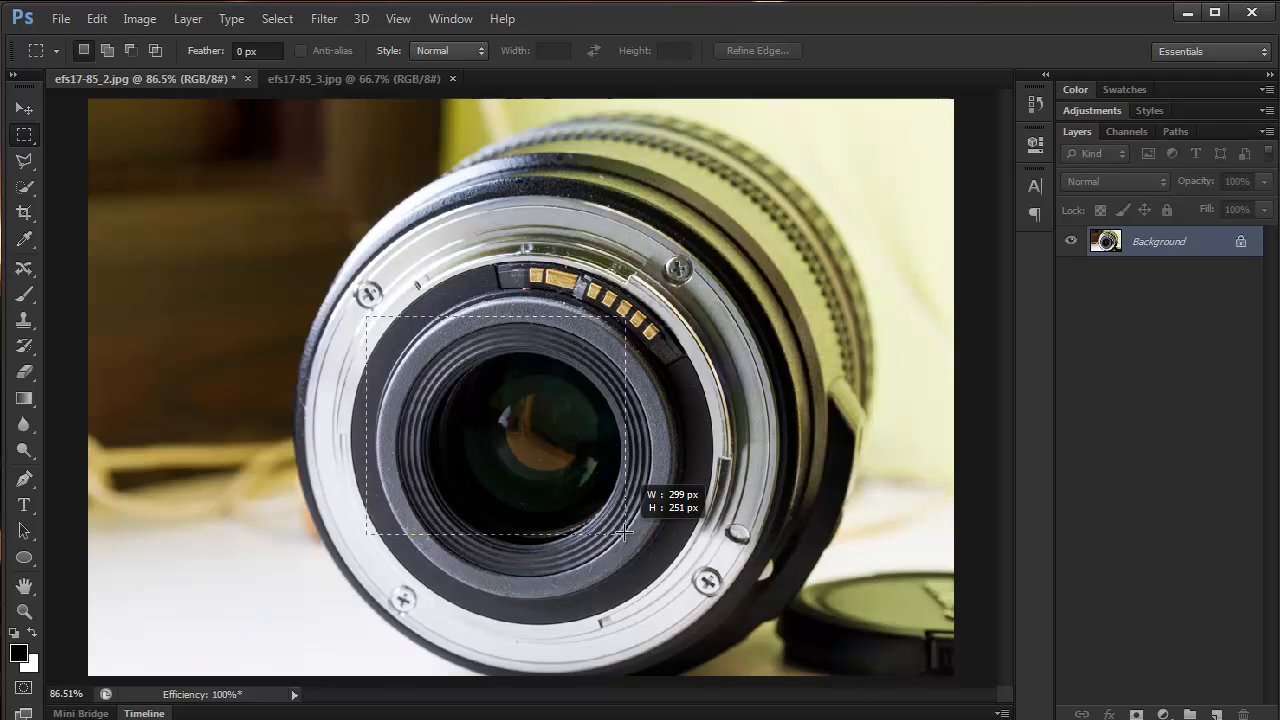
drag(624, 533, 628, 540)
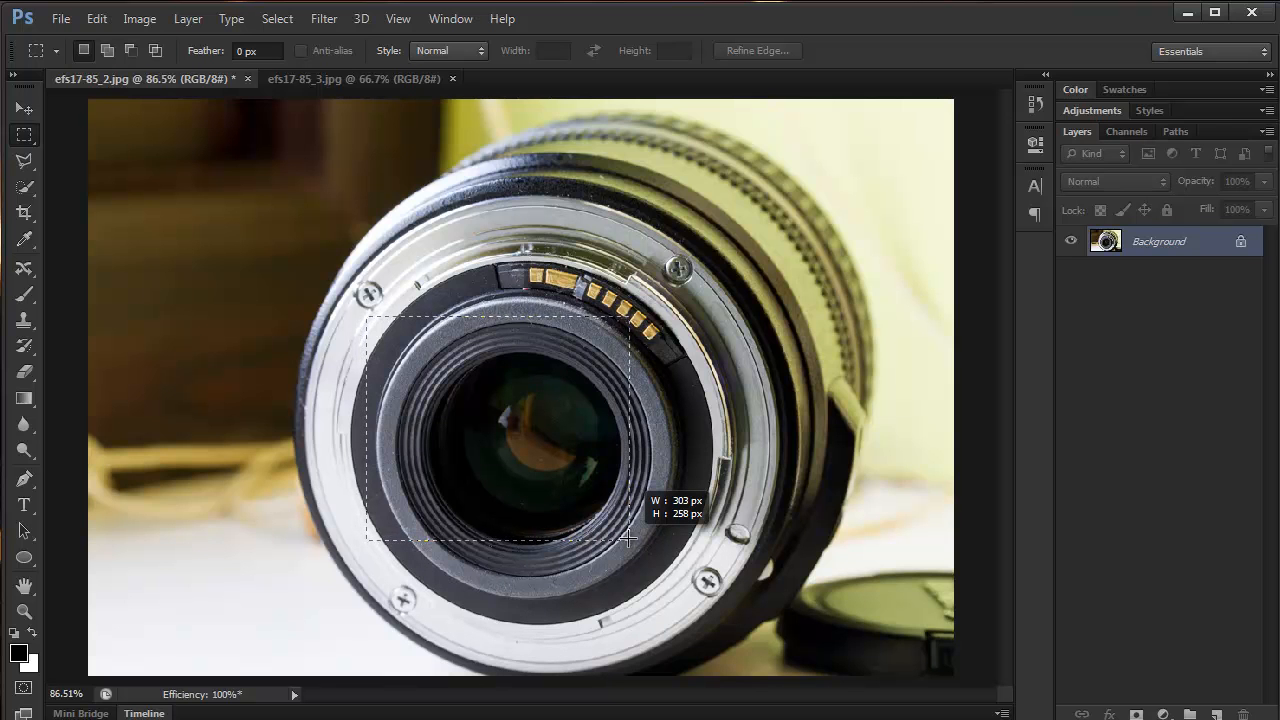
drag(628, 540, 637, 548)
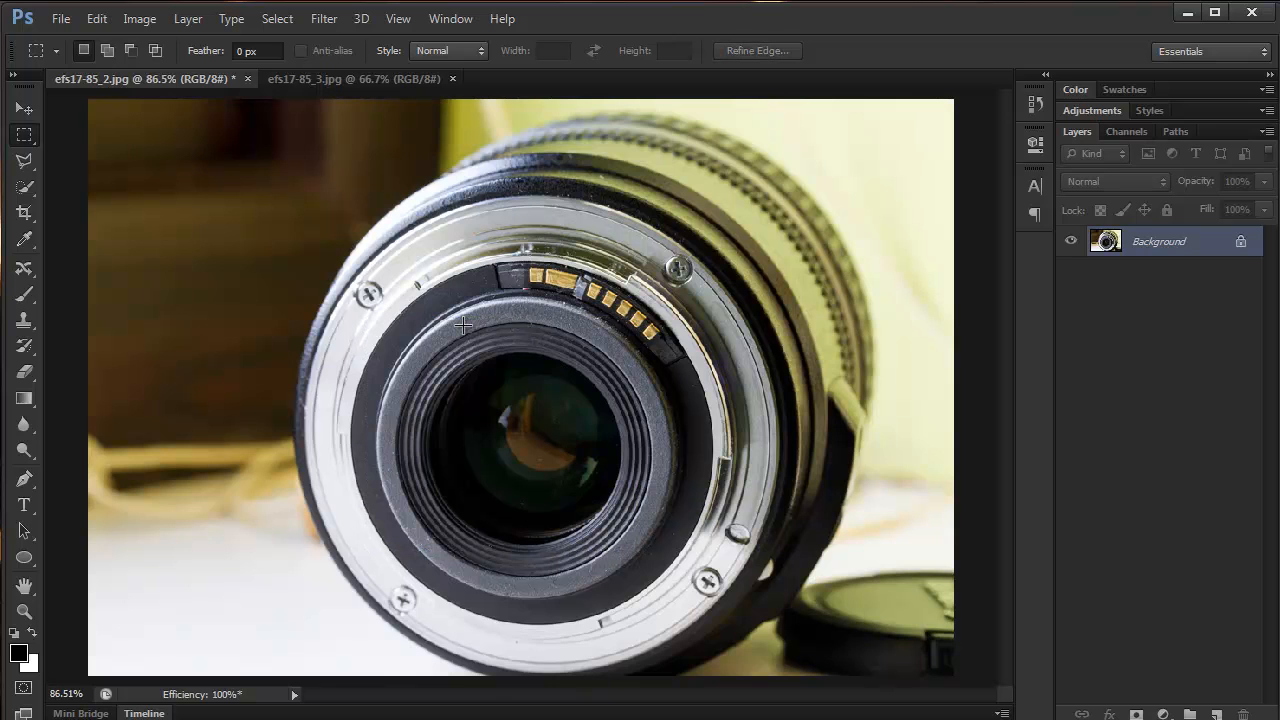
mouse_move(528, 338)
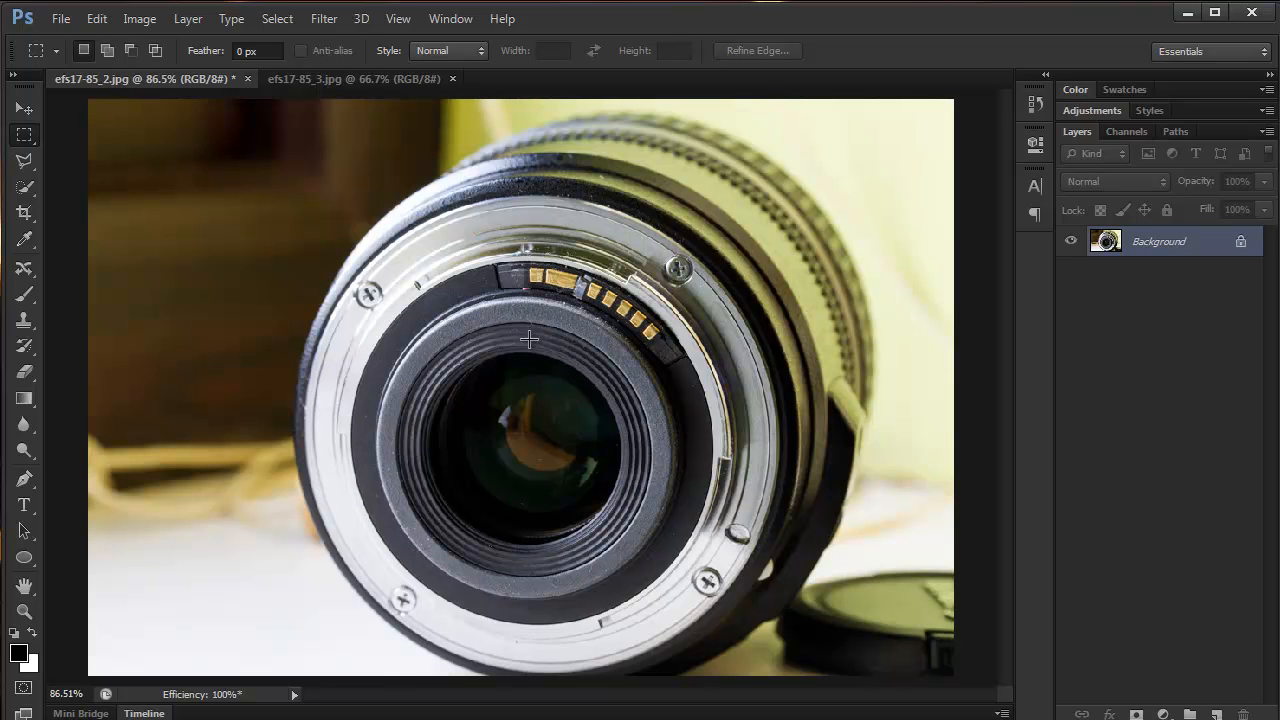
mouse_move(418, 415)
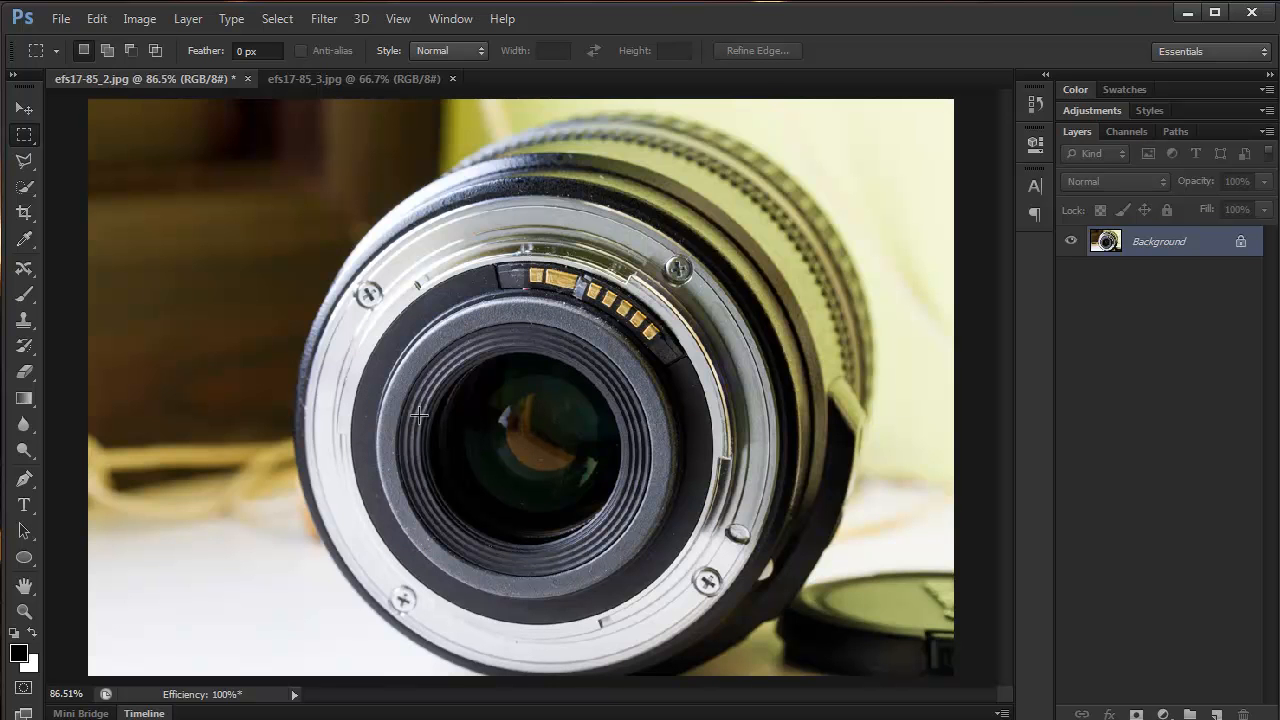
Redraw the rectangle from the lens ring and adjust it to fit the barrel
drag(382, 322, 646, 546)
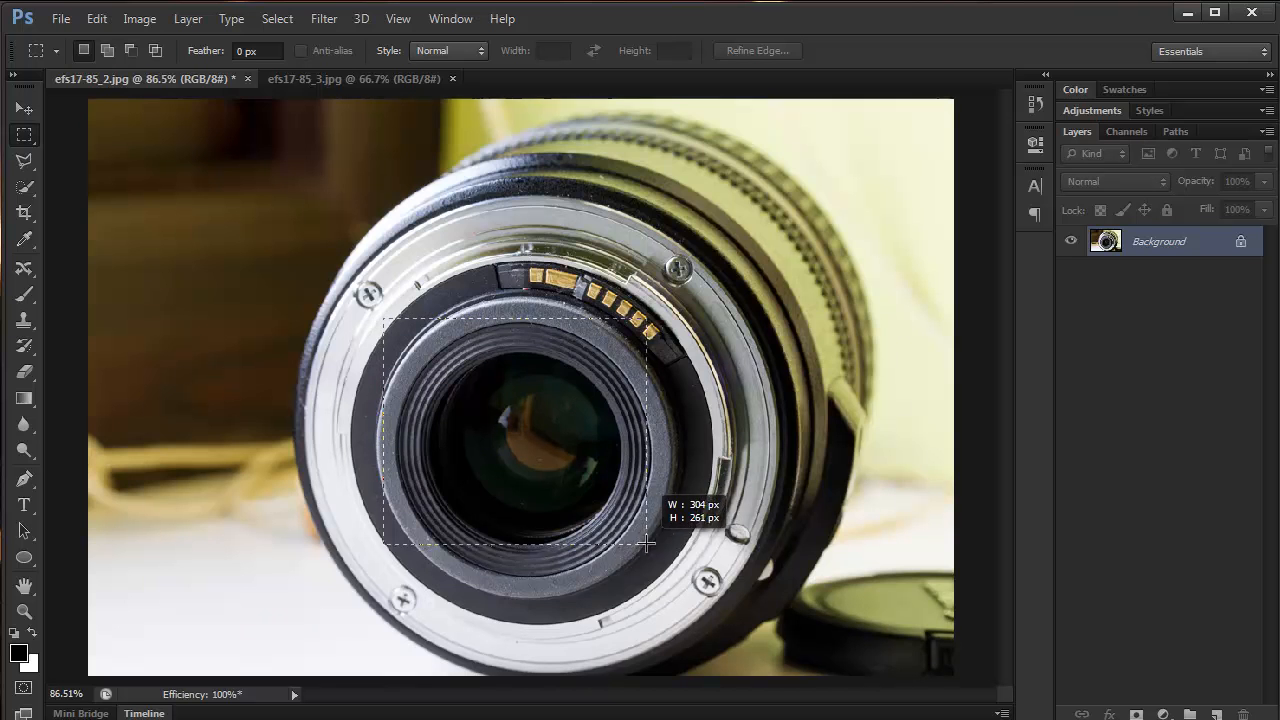
drag(645, 545, 652, 557)
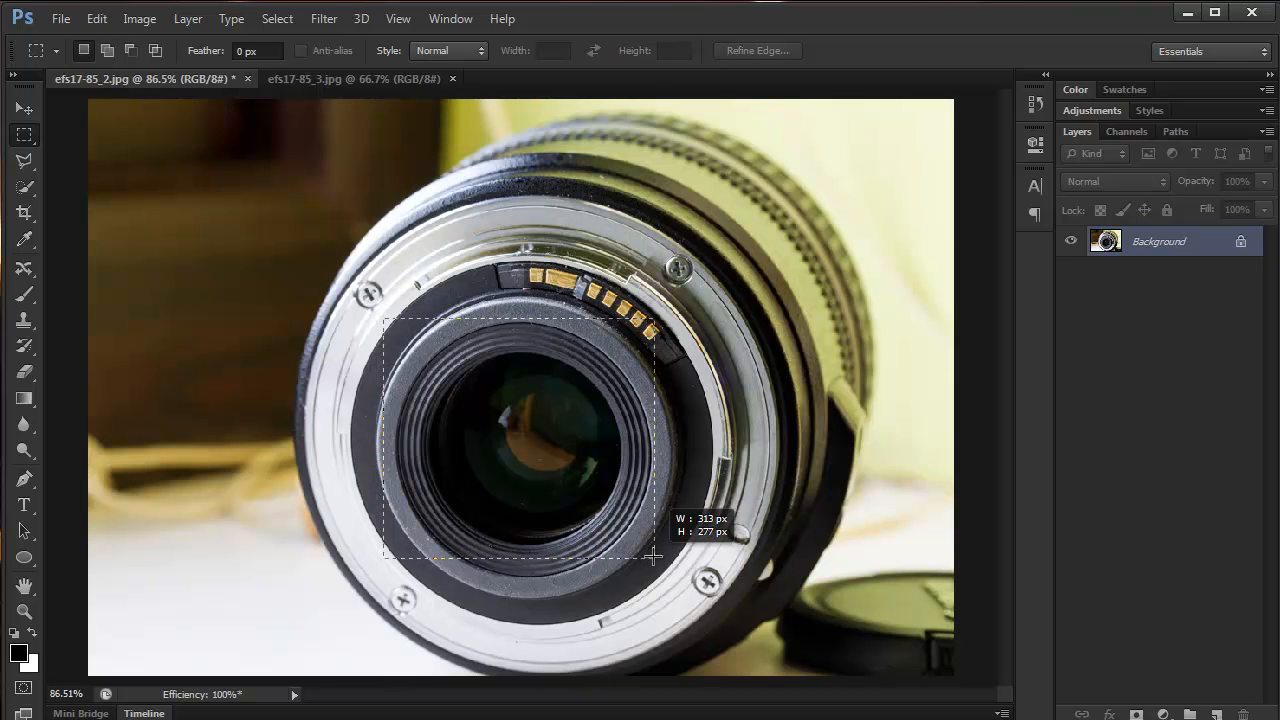
drag(650, 555, 656, 557)
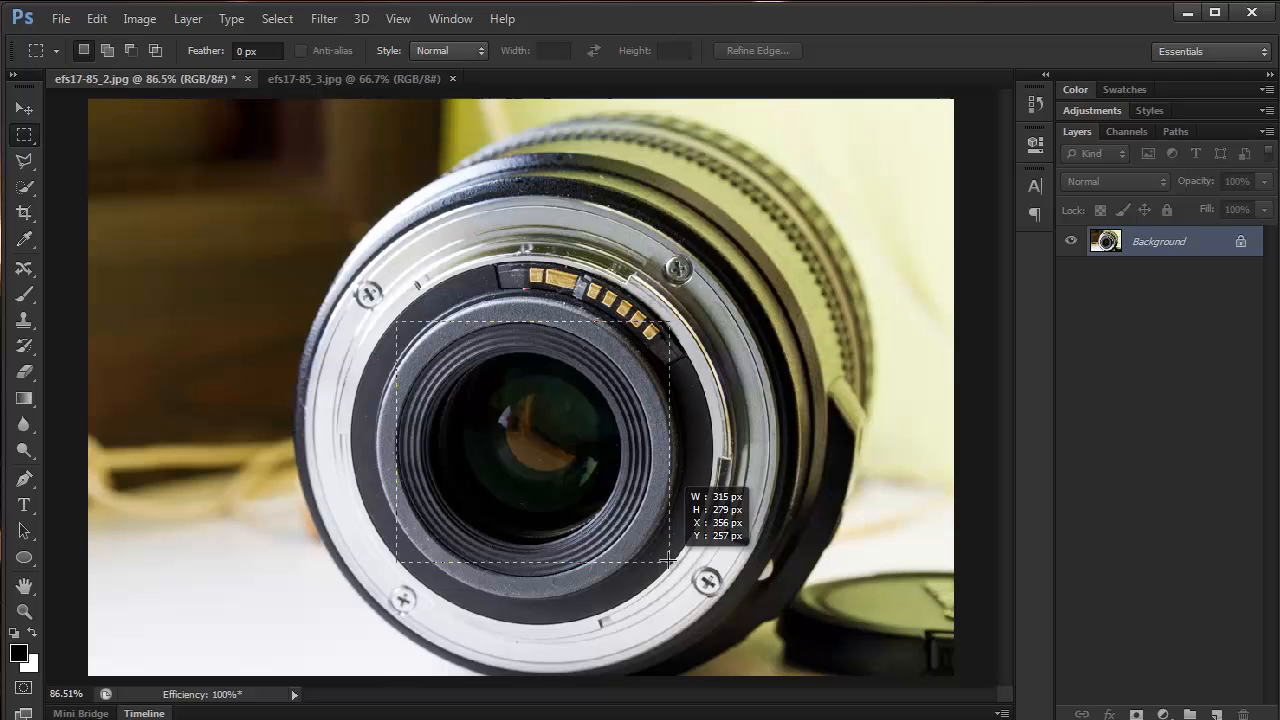
drag(670, 560, 650, 560)
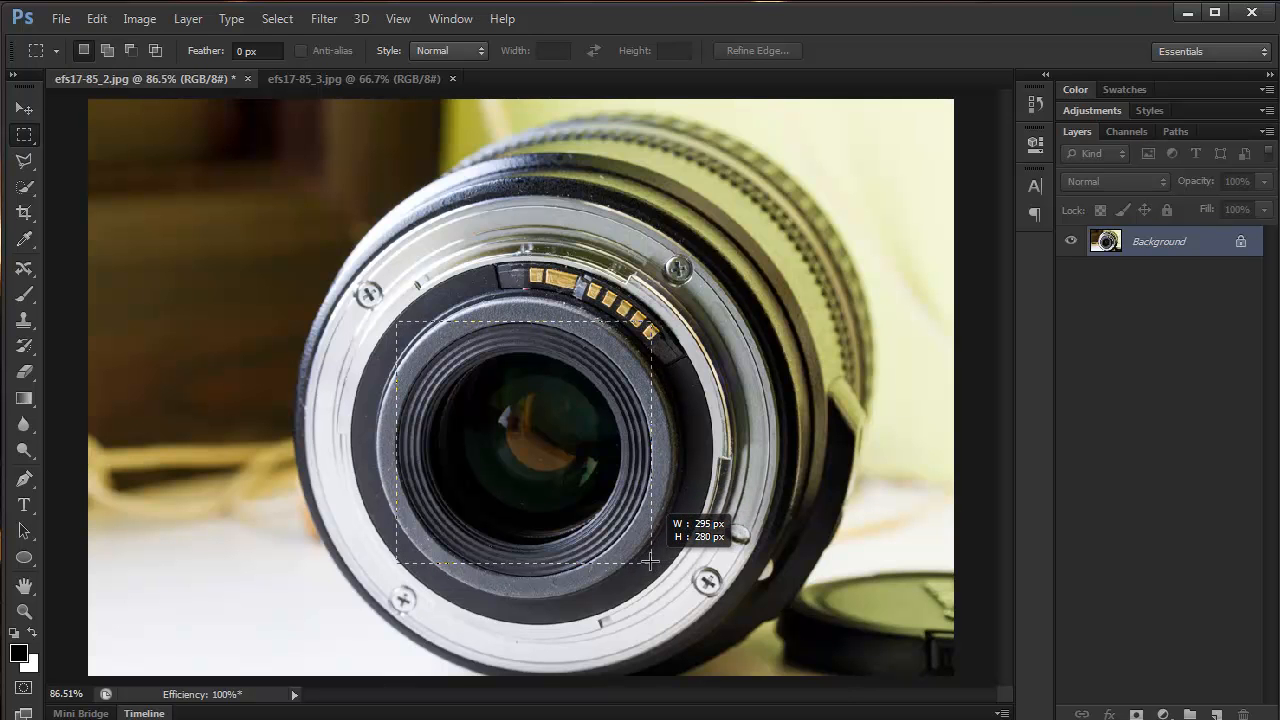
drag(650, 560, 650, 575)
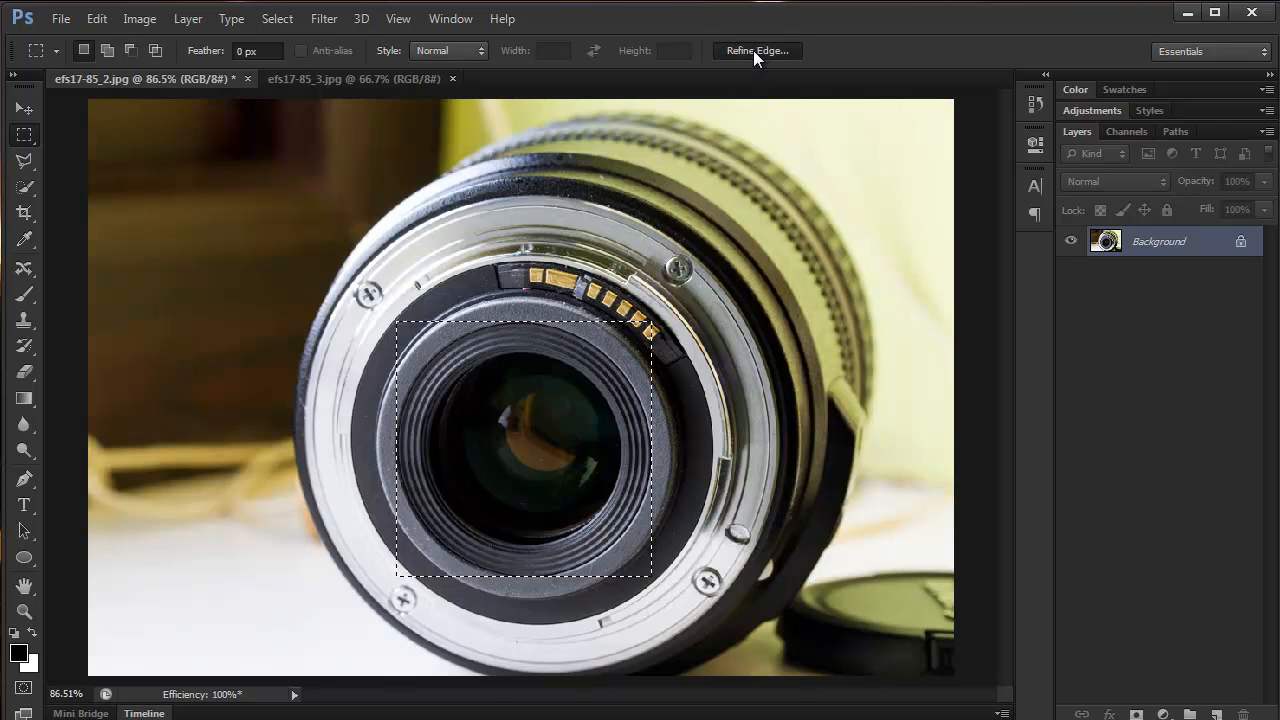
In Refine Edge, preview the selection on white and set Smooth to 100
click(757, 50)
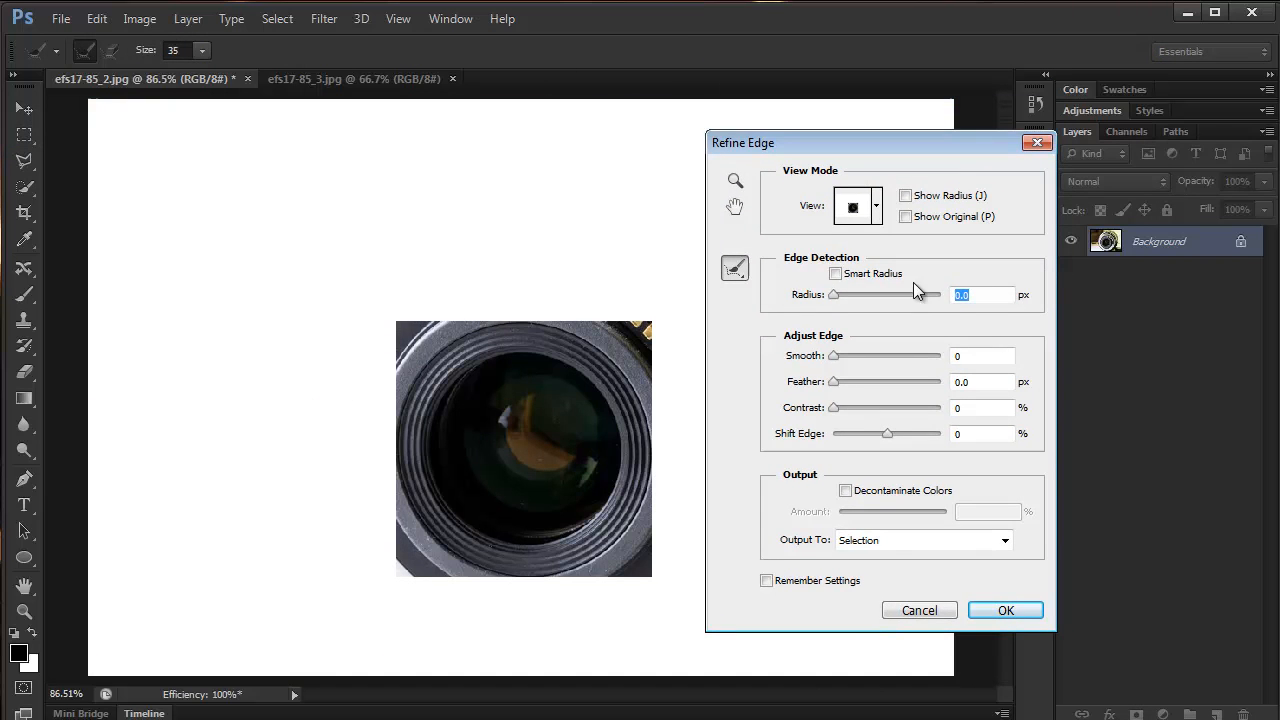
mouse_move(592, 266)
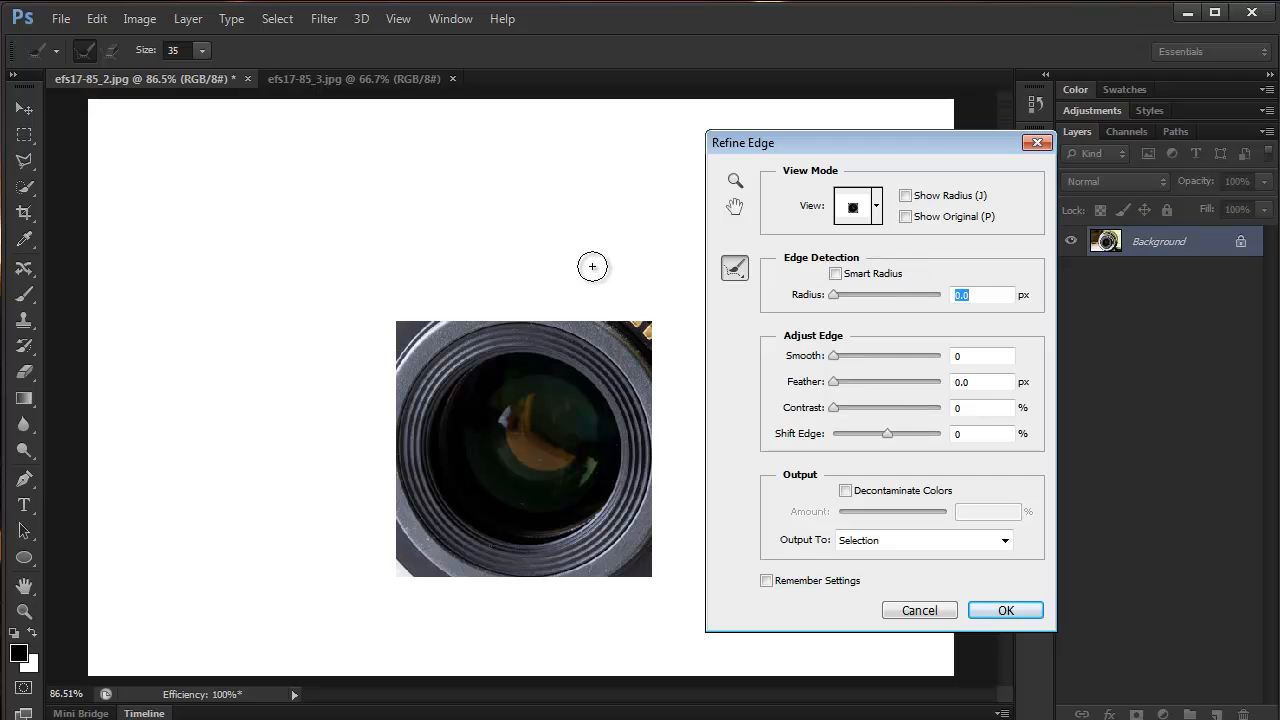
click(857, 205)
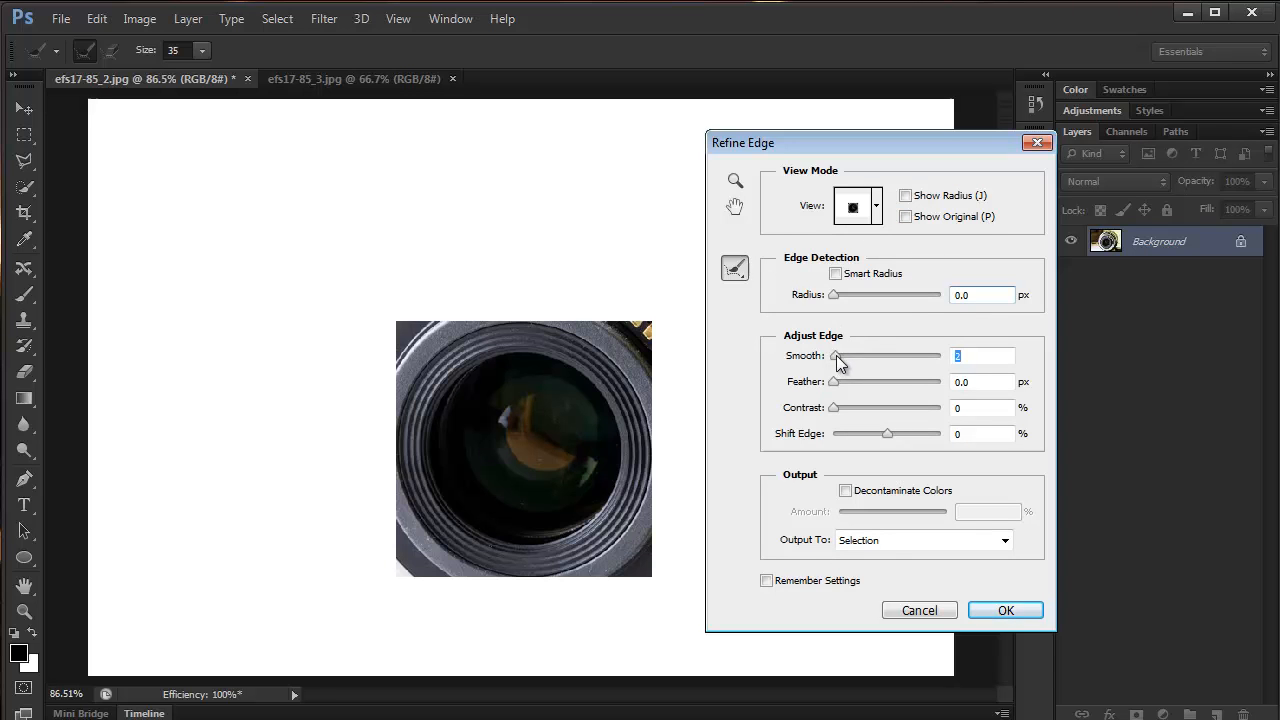
drag(836, 356, 940, 356)
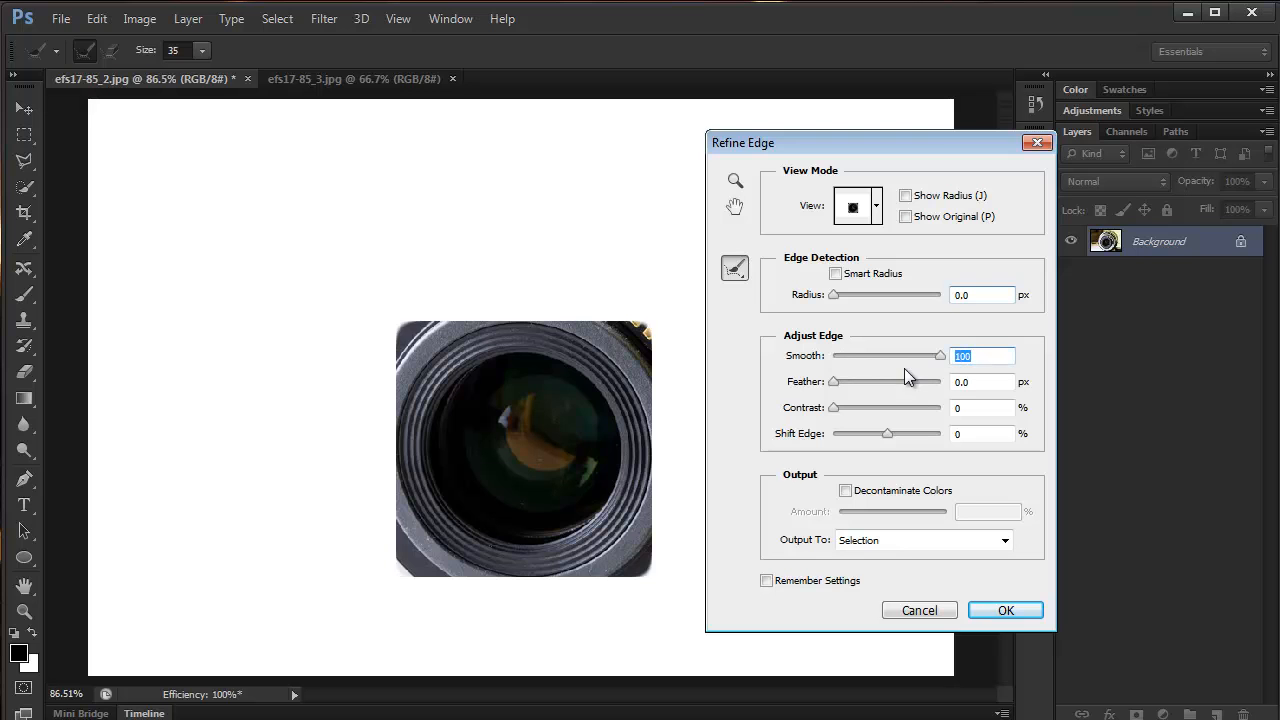
mouse_move(662, 315)
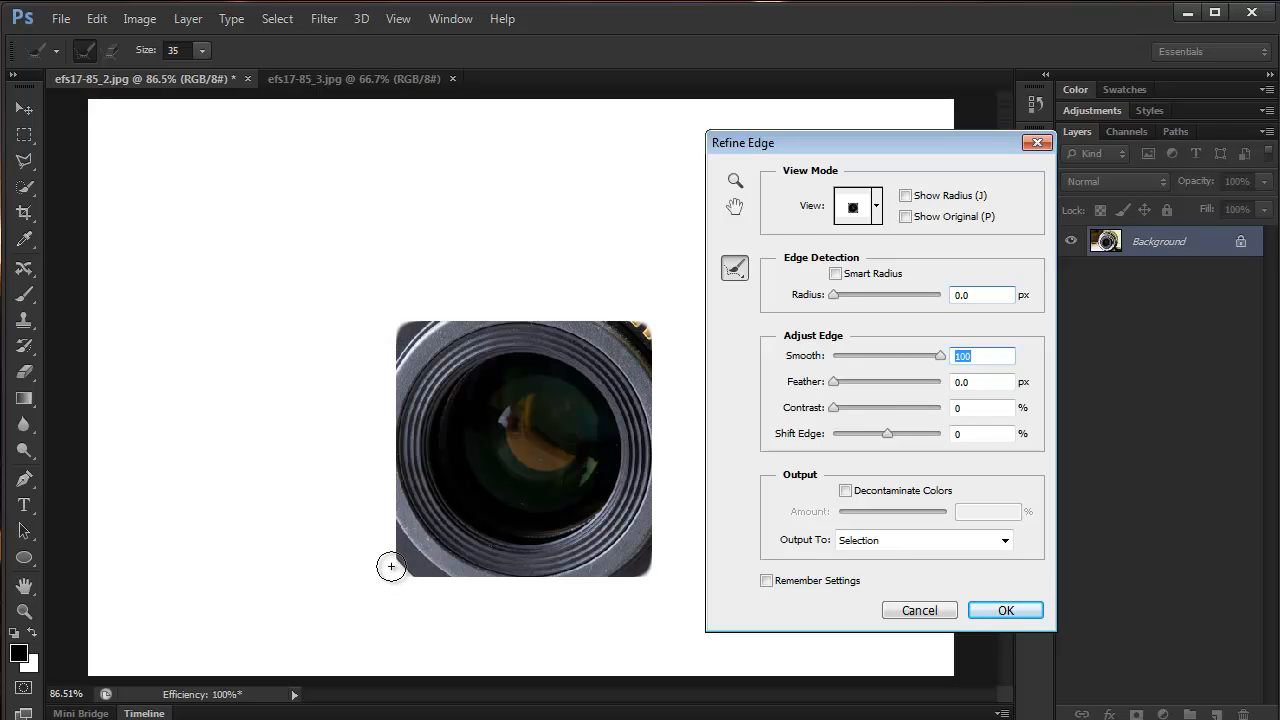
mouse_move(562, 335)
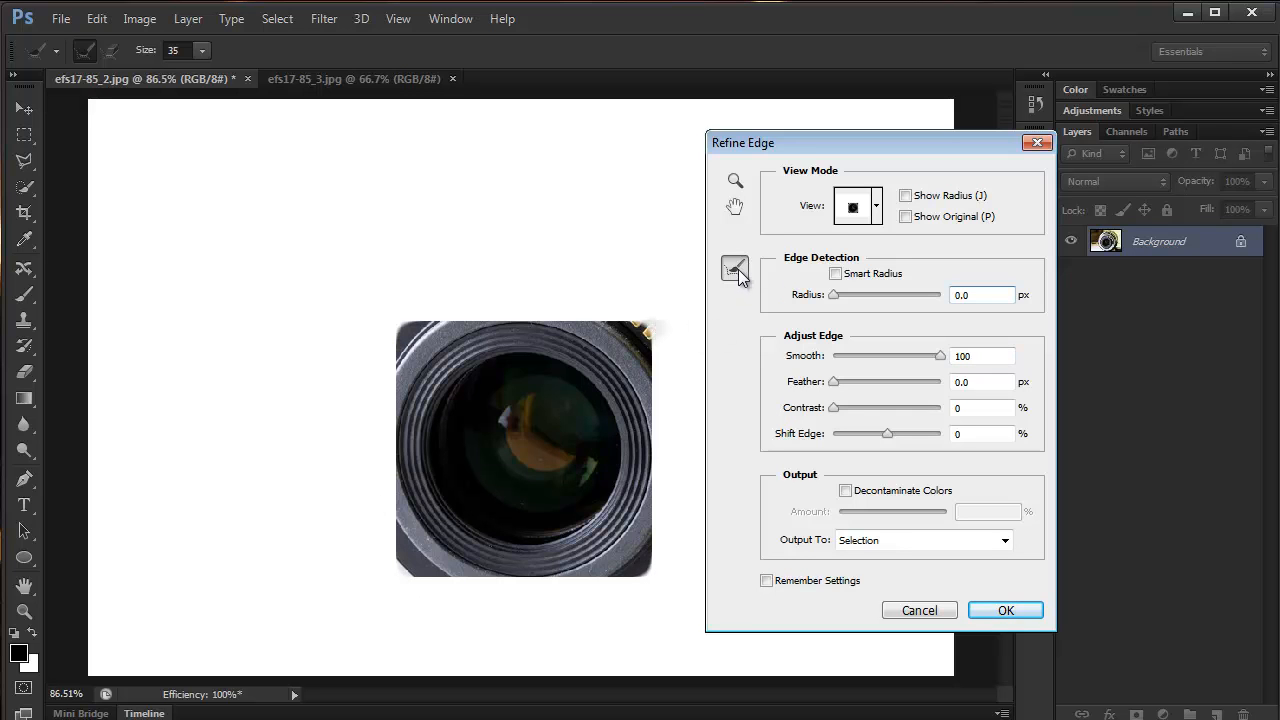
mouse_move(716, 373)
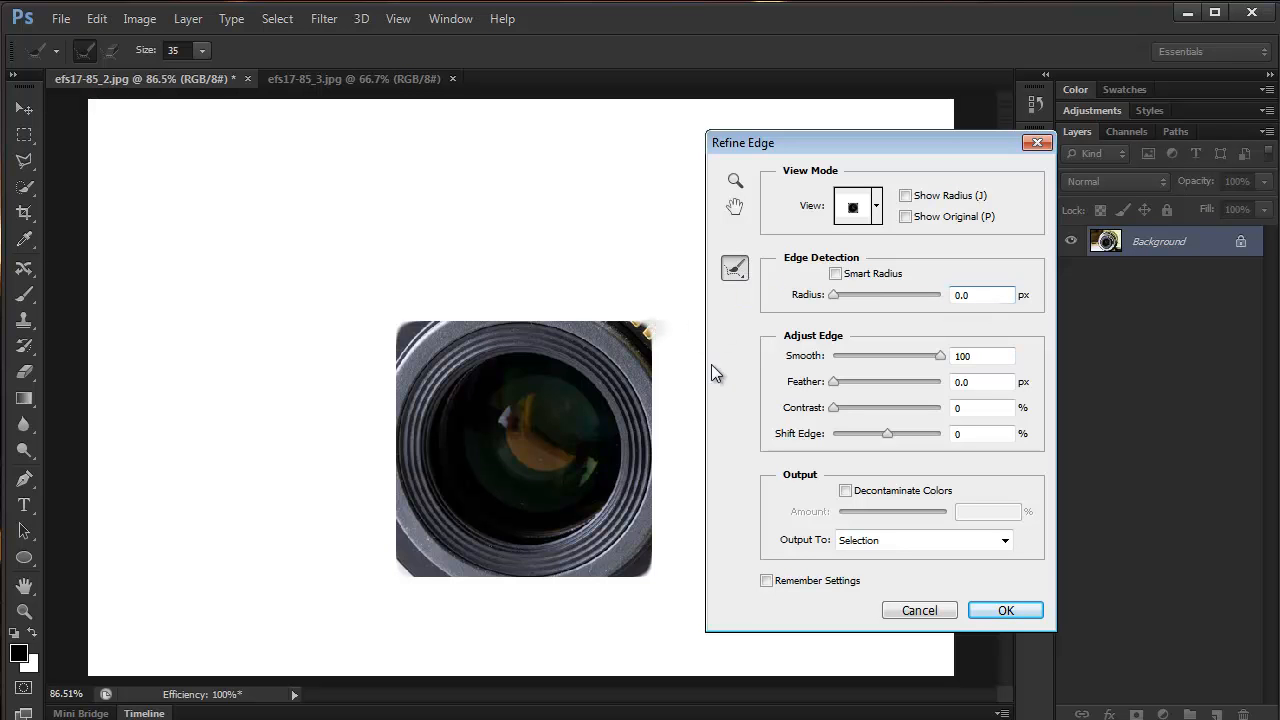
mouse_move(837, 388)
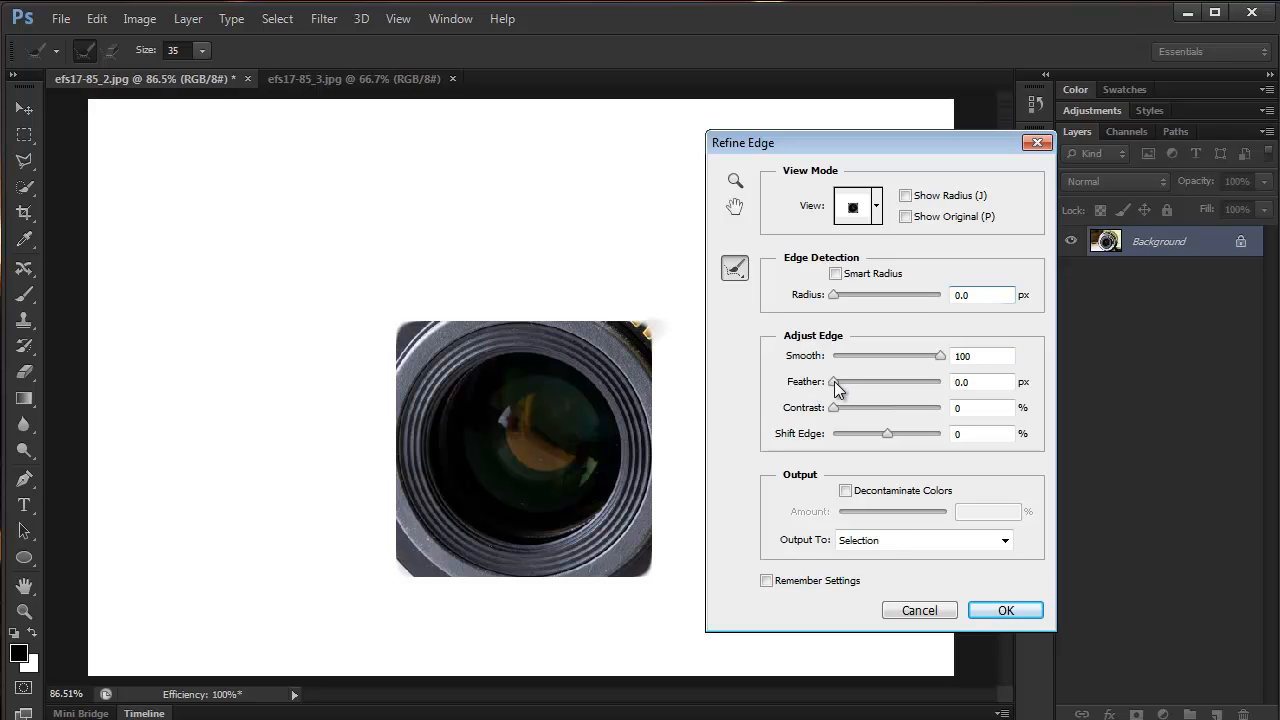
Set the Refine Edge feather to 15.5 px
drag(834, 381, 857, 381)
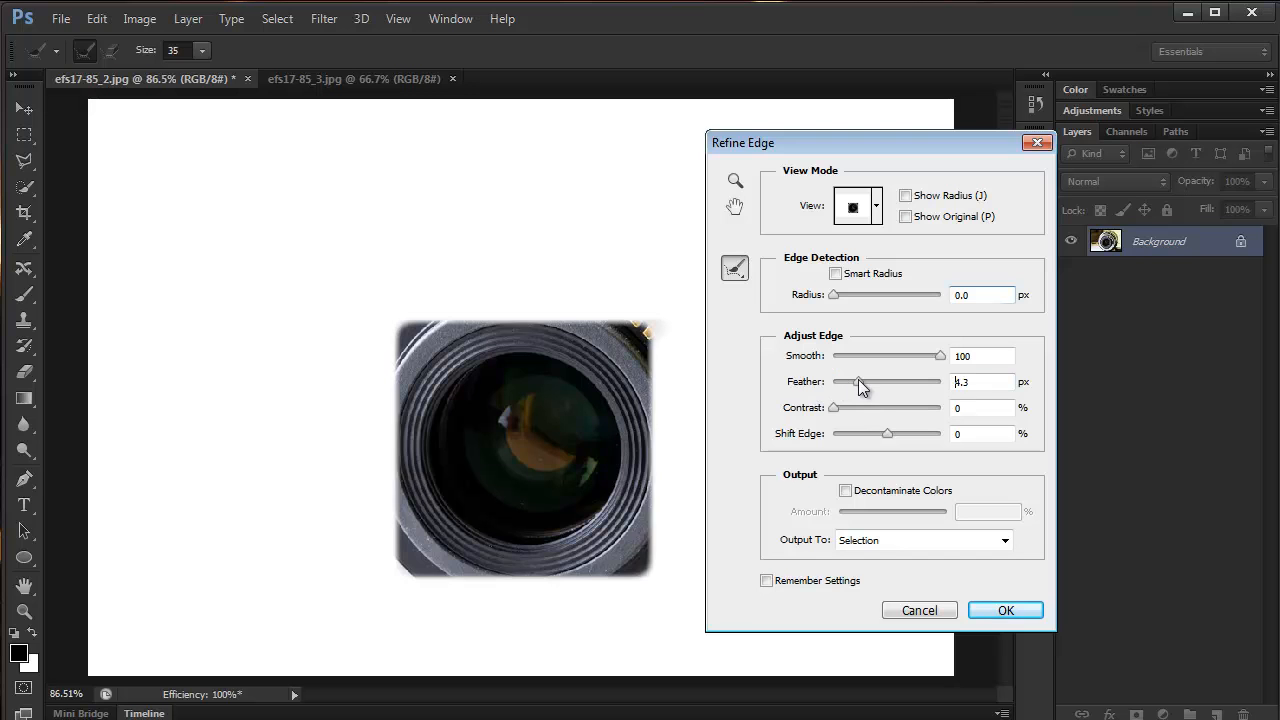
drag(858, 381, 872, 381)
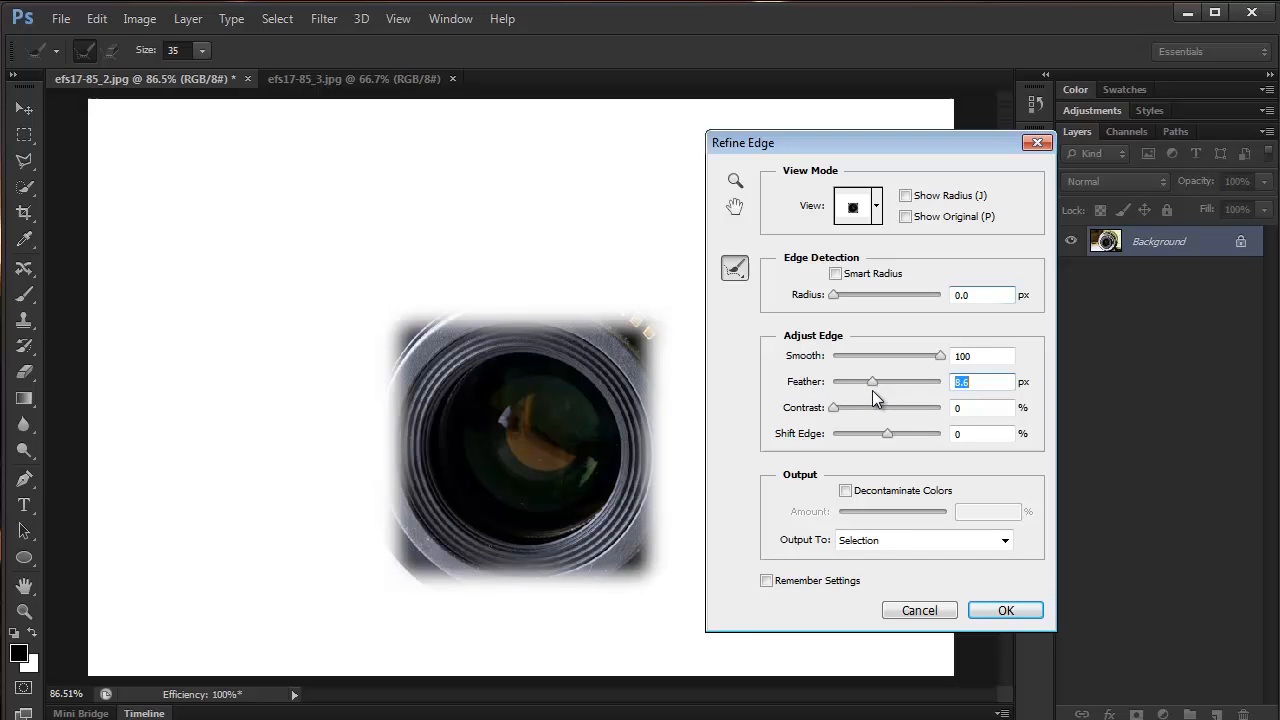
drag(872, 382, 893, 382)
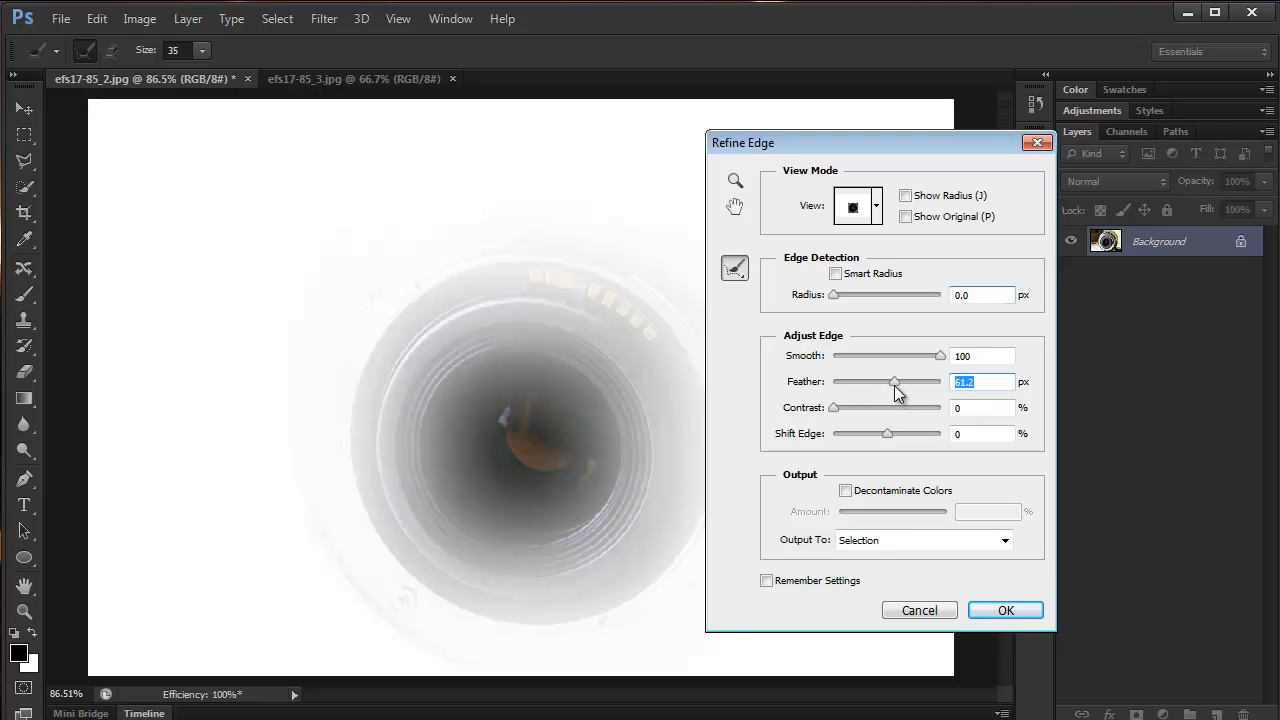
drag(893, 382, 878, 382)
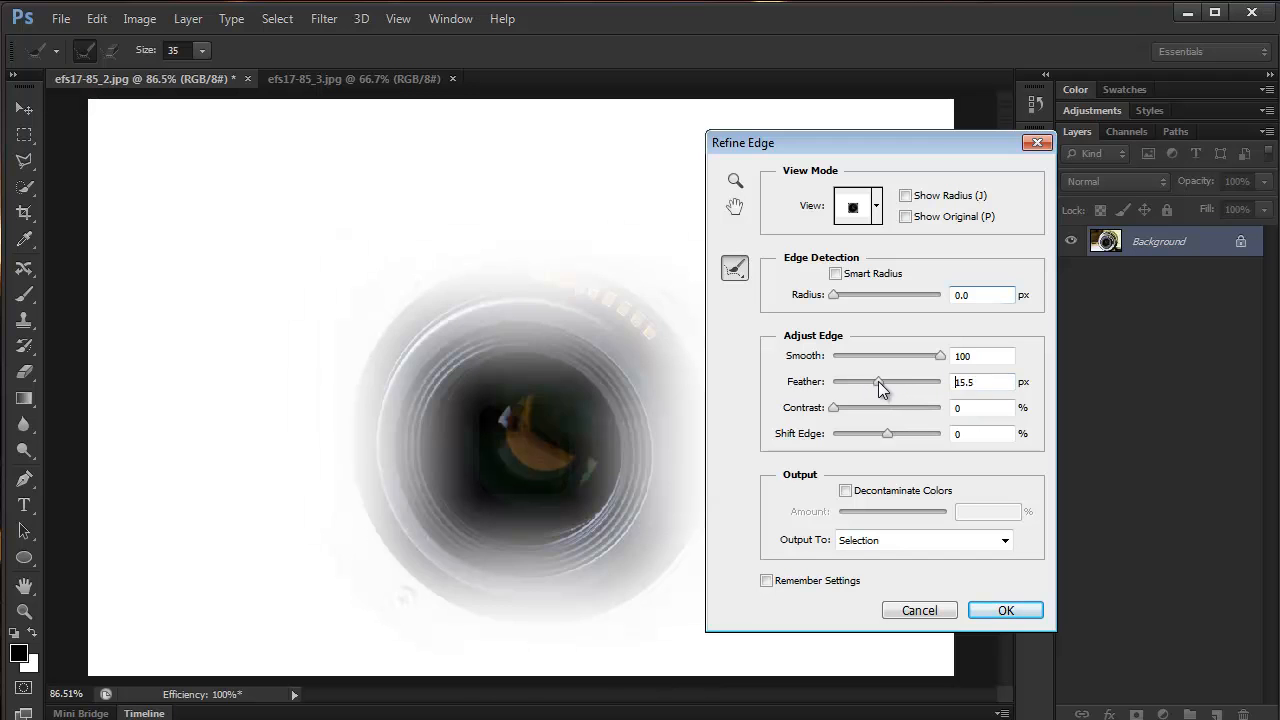
triple_click(980, 382)
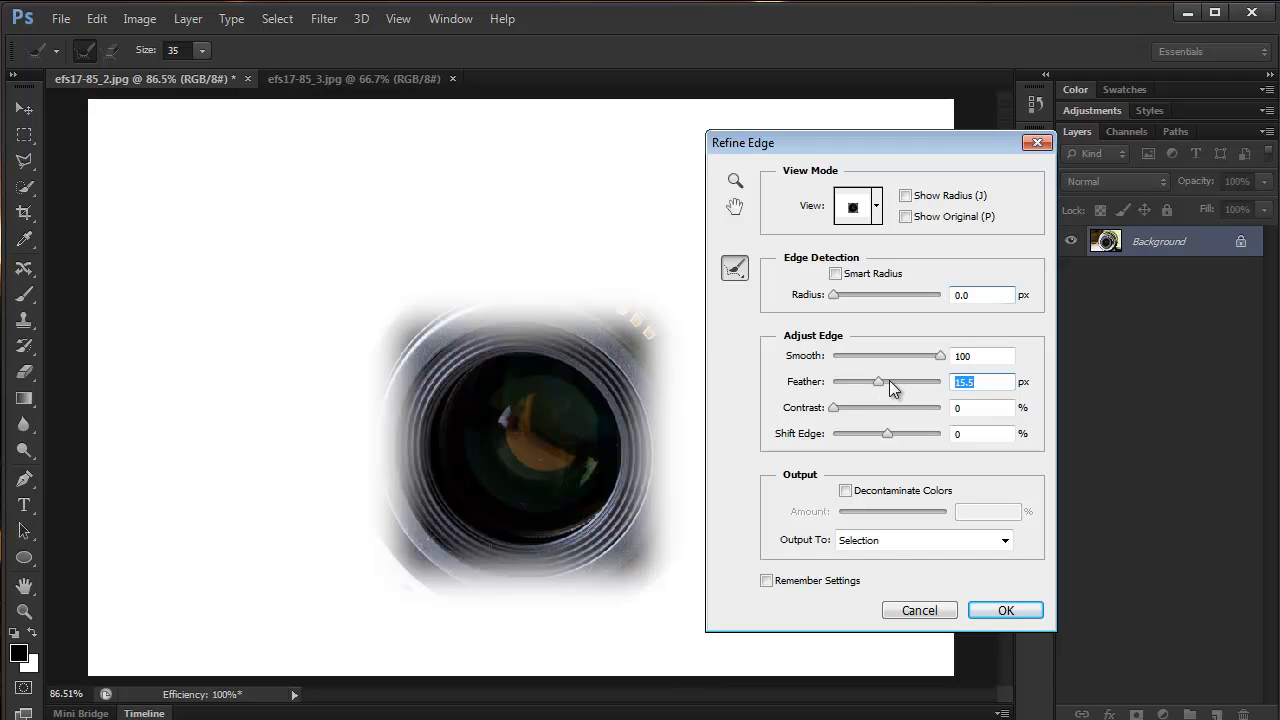
mouse_move(885, 382)
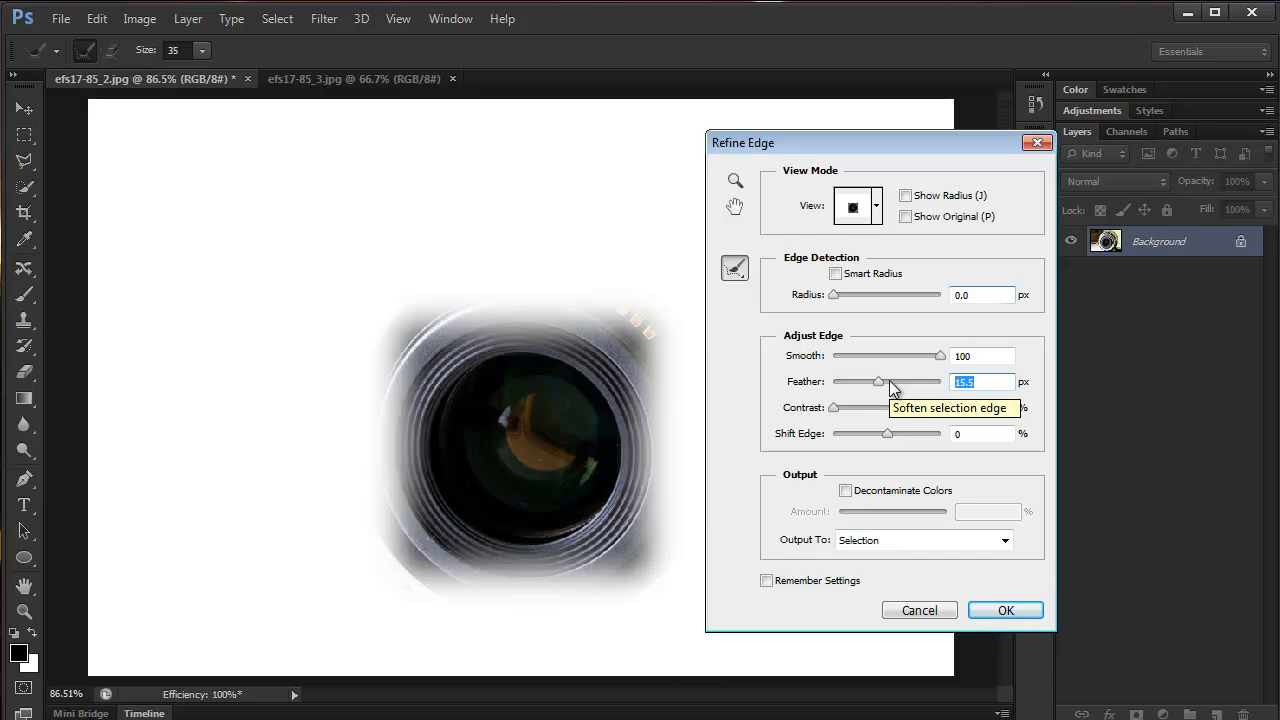
mouse_move(887, 438)
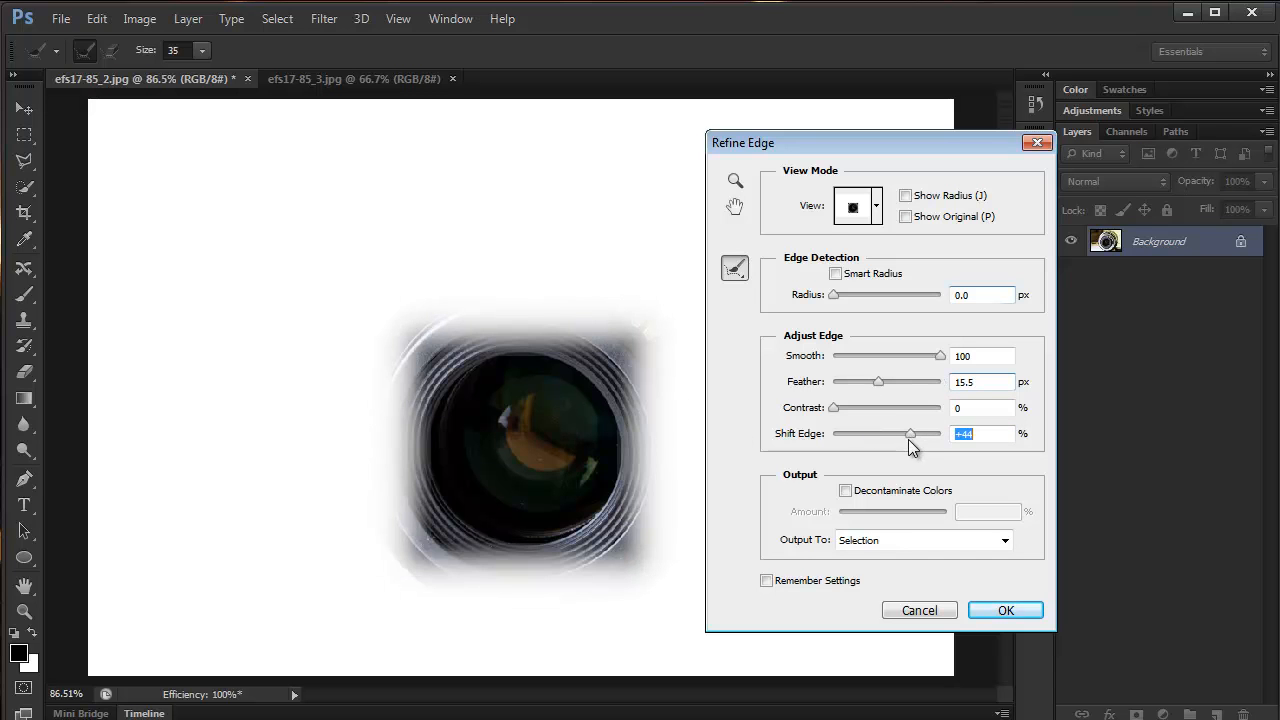
Try the Shift Edge slider, reset it to 0, and apply the refinement
drag(910, 433, 930, 433)
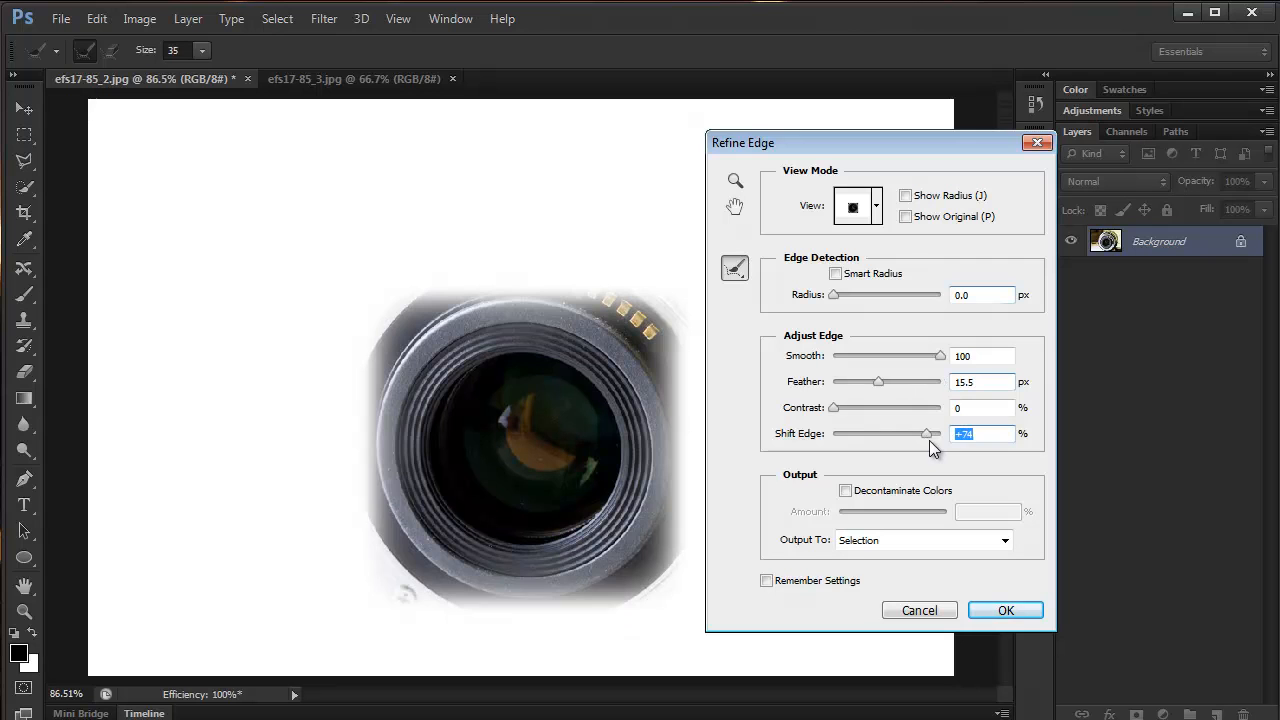
drag(928, 433, 895, 433)
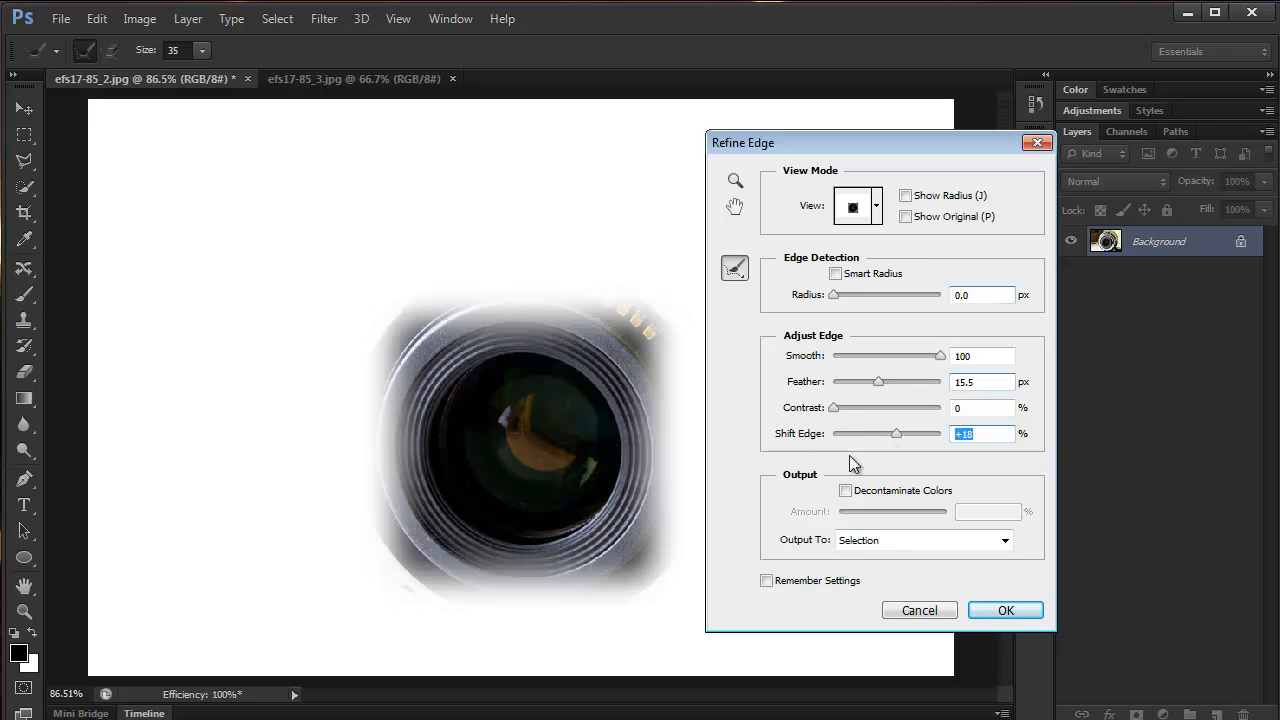
text(0)
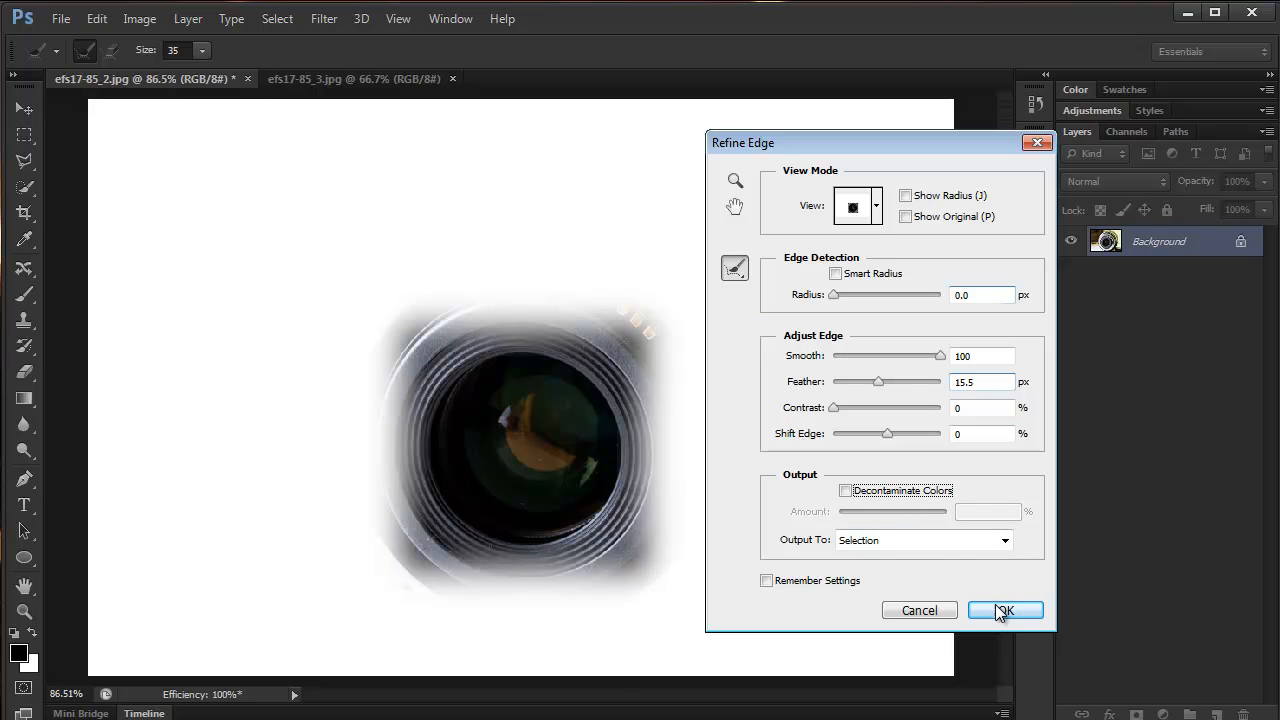
click(1004, 610)
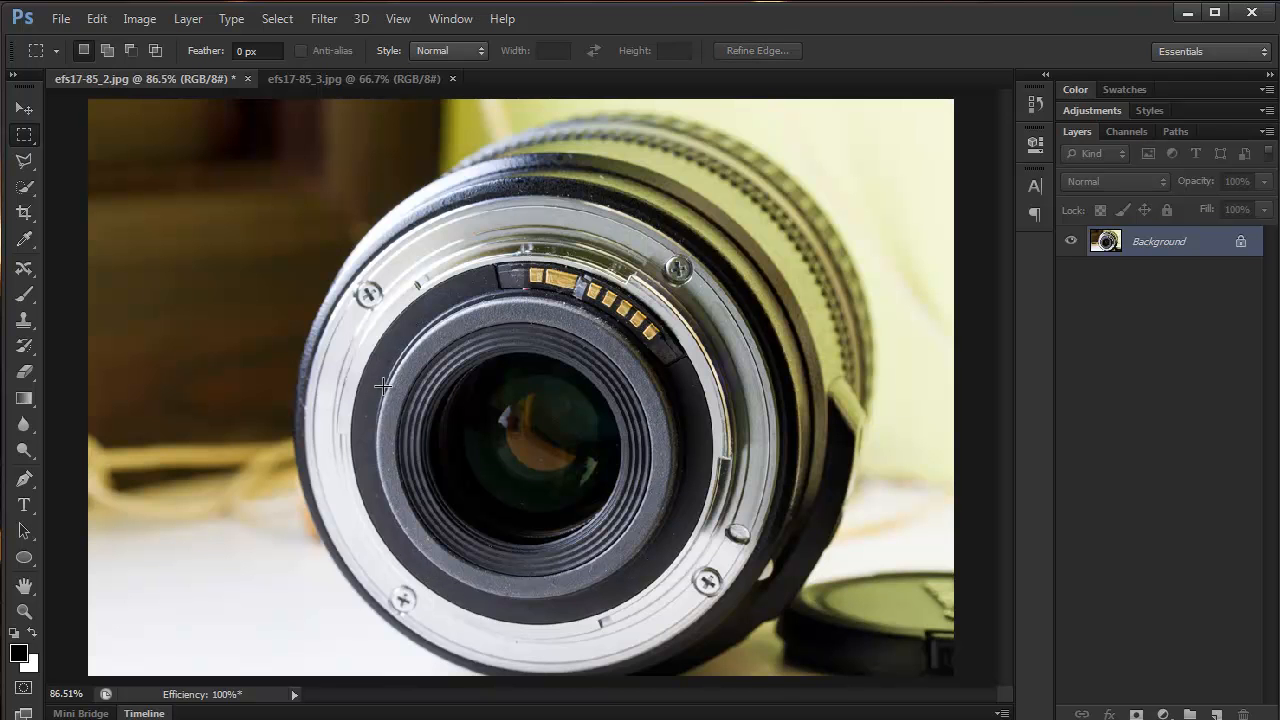
Drag a rectangular marquee from the lens ring down around the inner barrel
drag(395, 320, 650, 580)
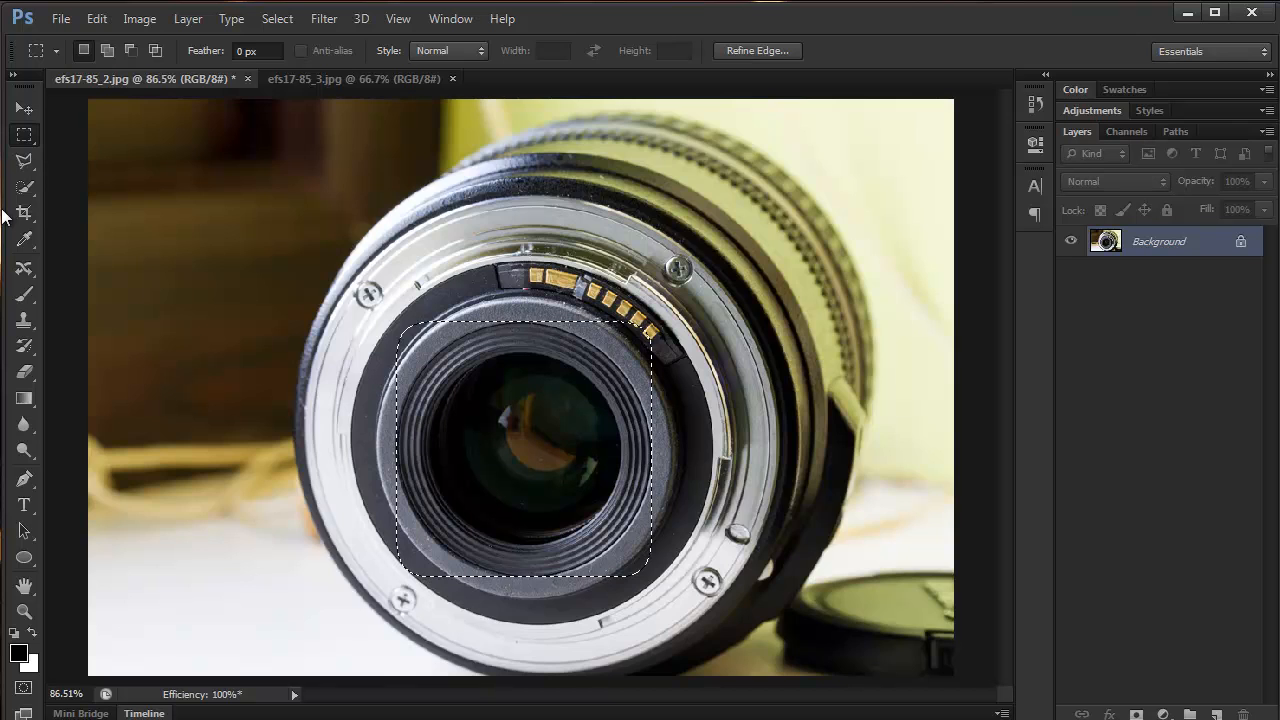
Switch to the Crop Tool and fit the crop box to the selection
click(24, 213)
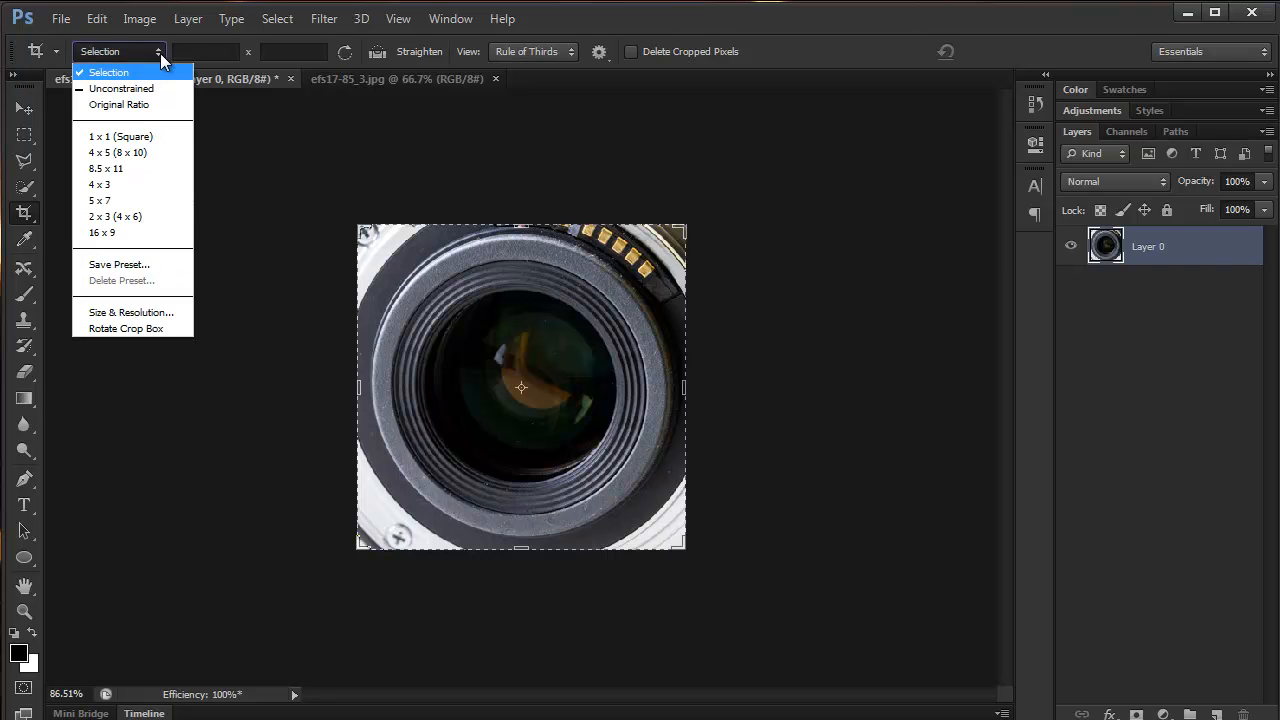
click(108, 72)
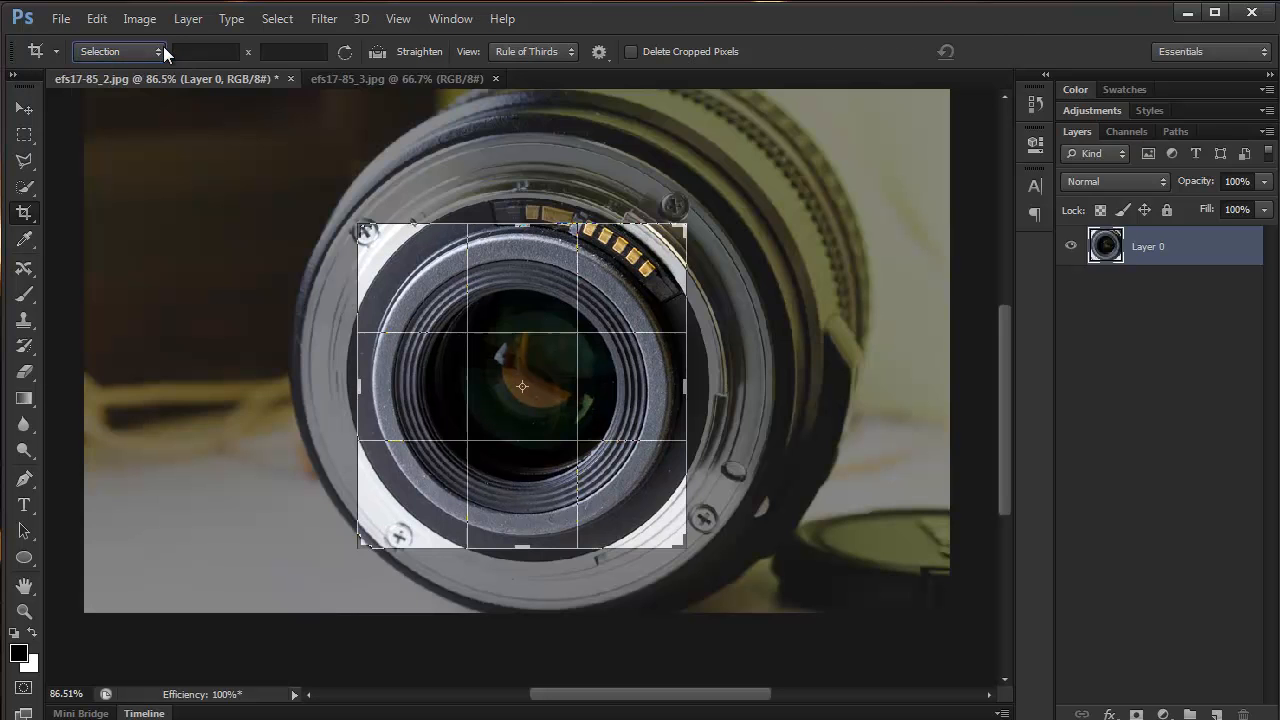